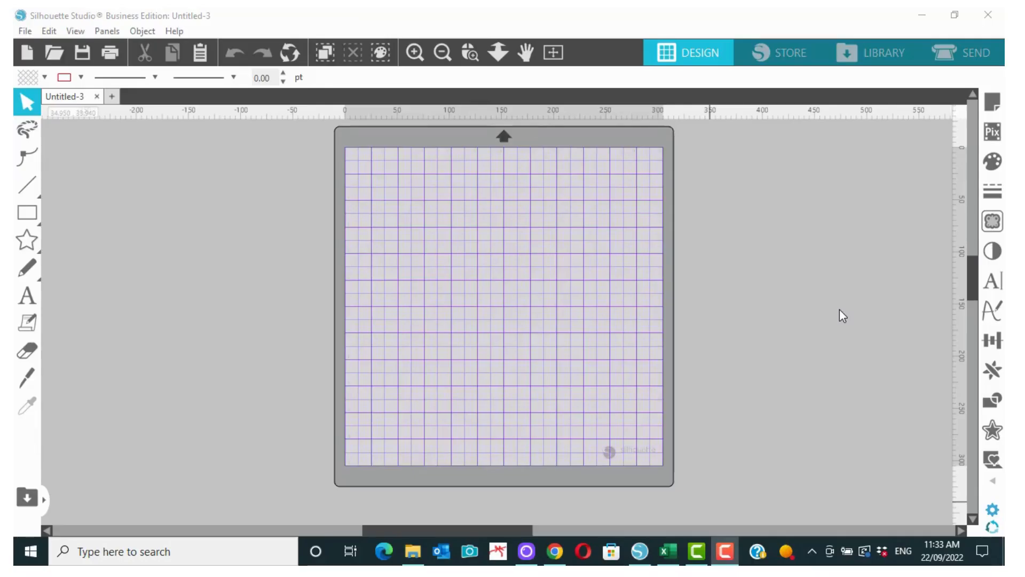
mouse_move(752, 223)
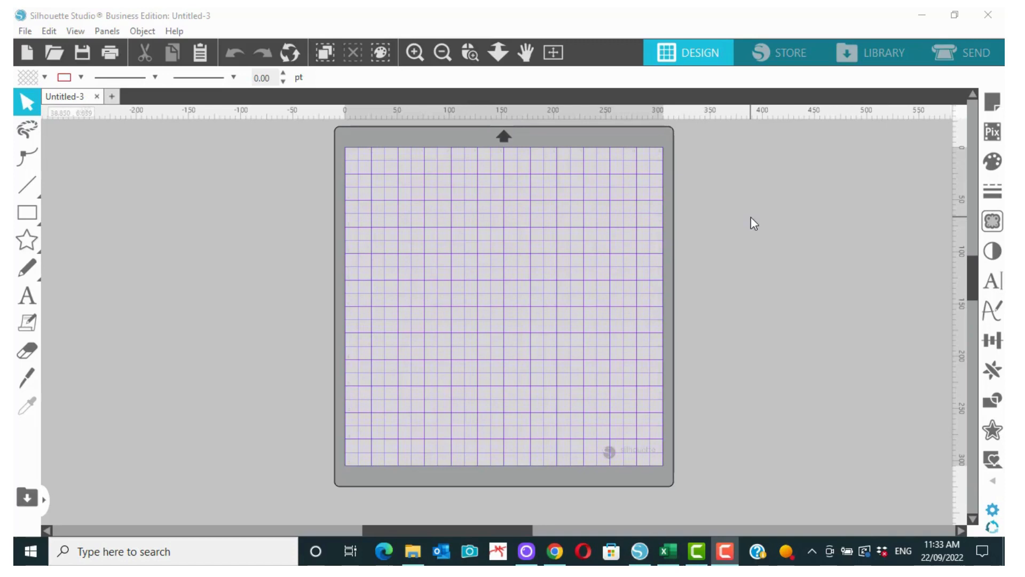
mouse_move(767, 281)
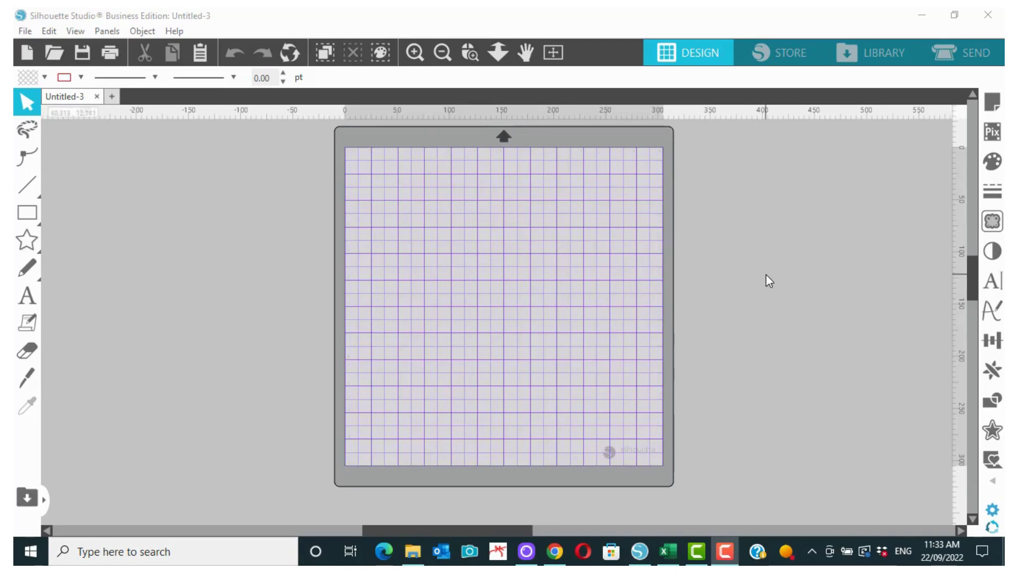
mouse_move(394, 268)
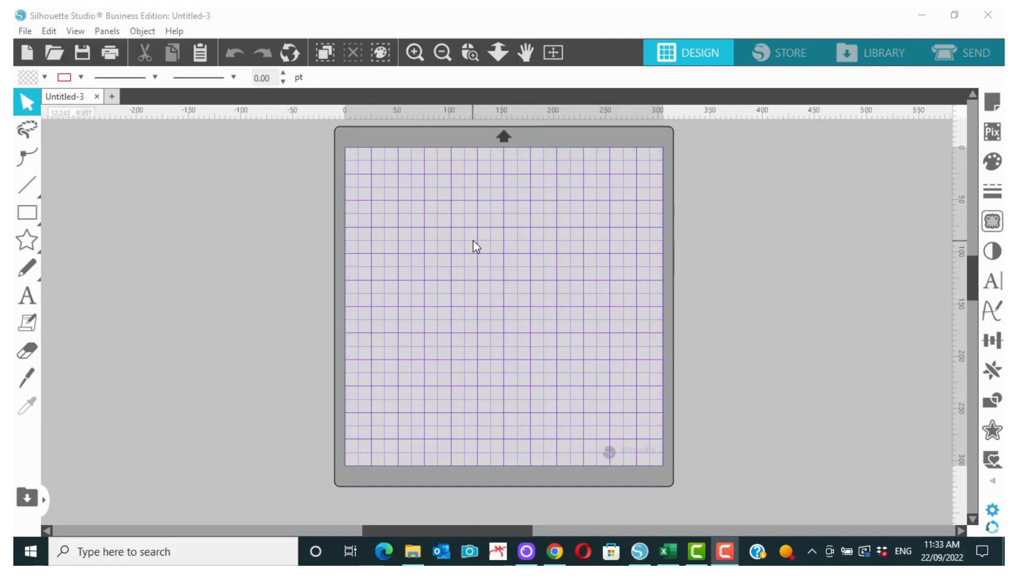
mouse_move(711, 237)
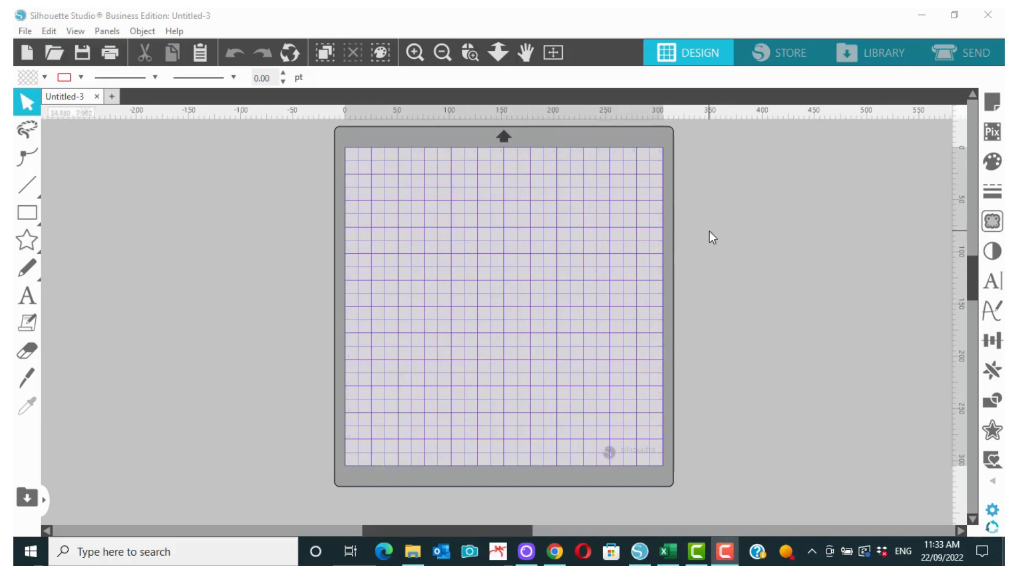
mouse_move(278, 200)
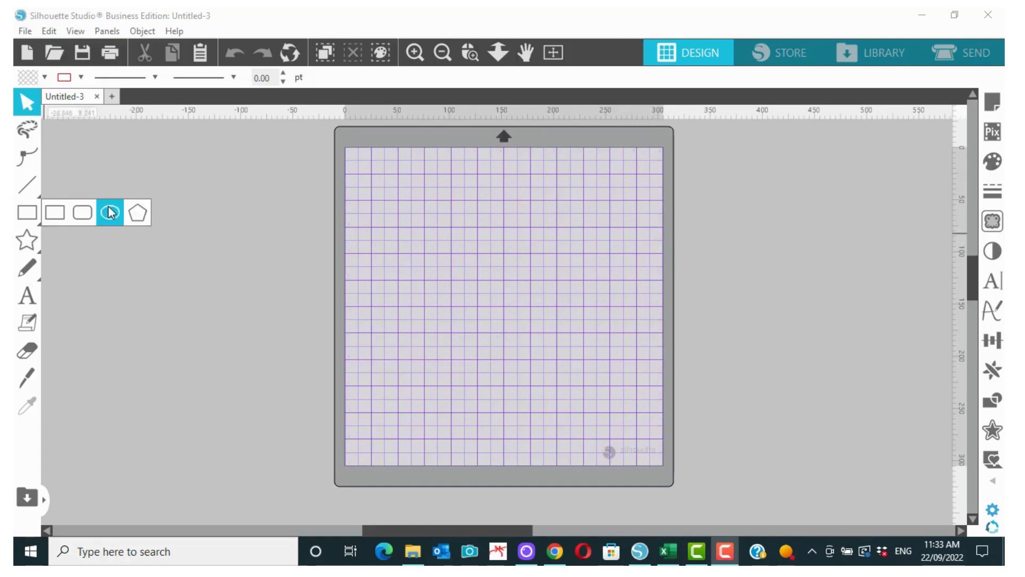
Draw a circle with the Ellipse tool and set its width to 19.00 cm
left_click(109, 213)
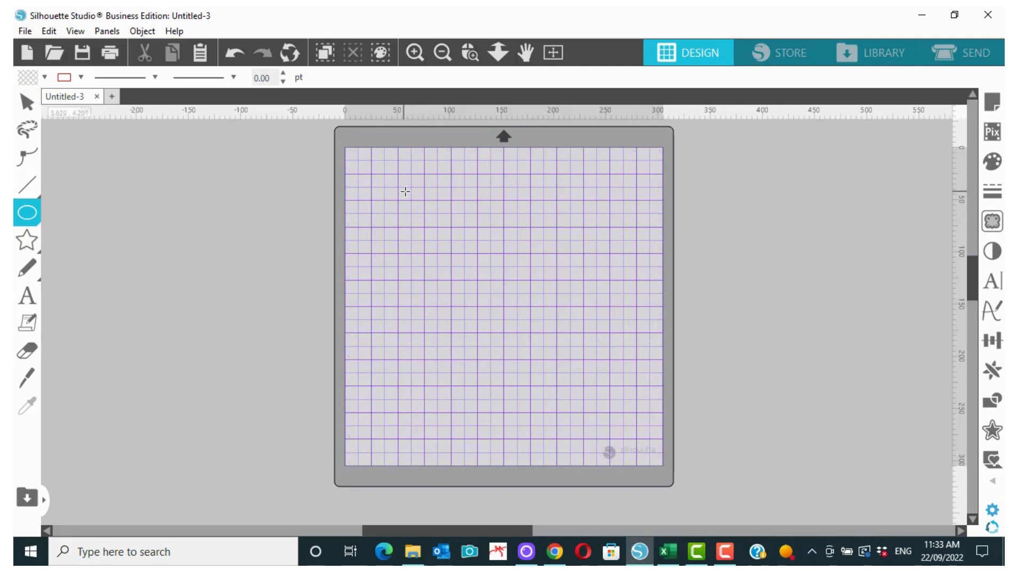
left_click(404, 191)
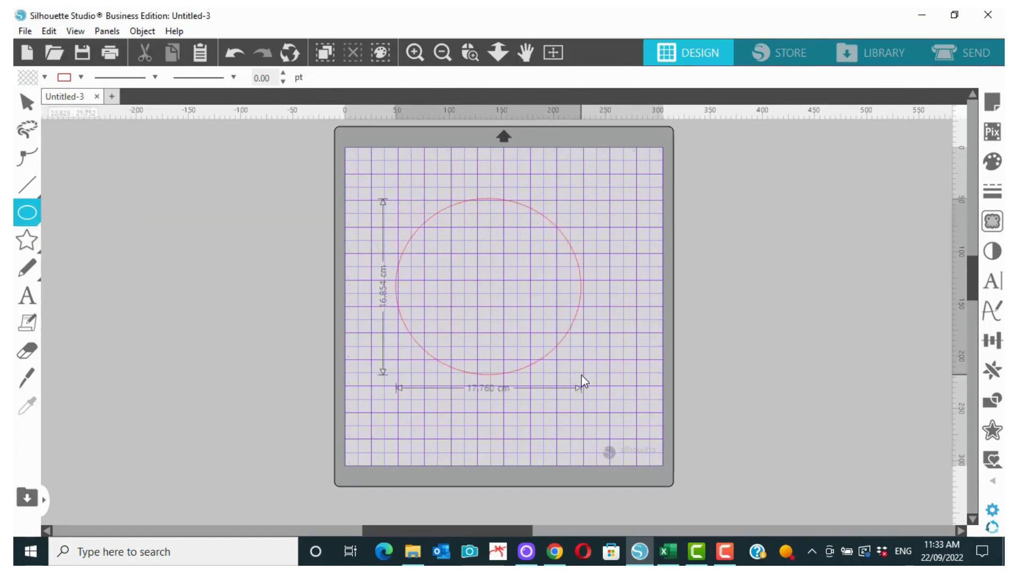
left_click(497, 287)
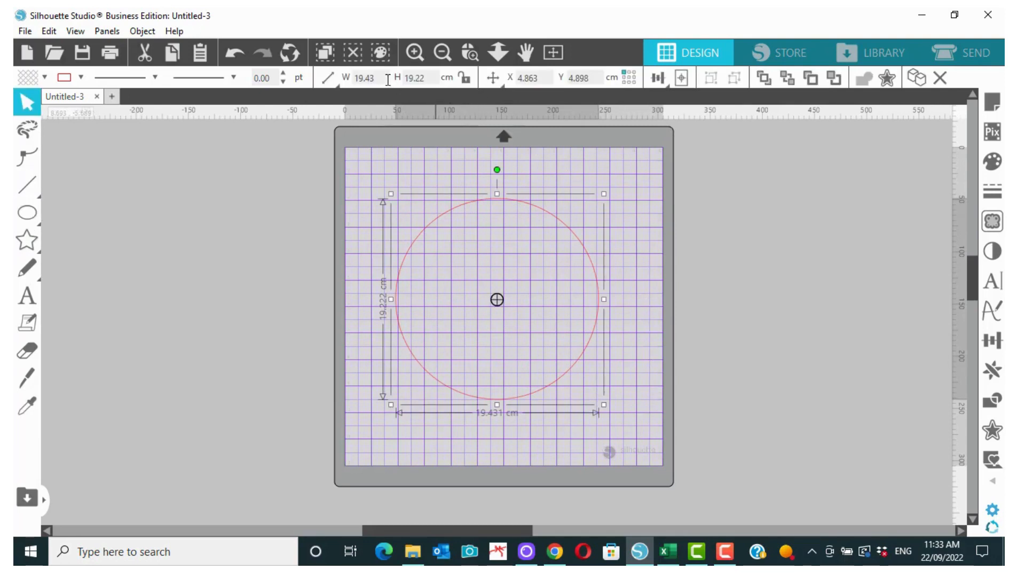
triple_click(365, 78)
type("19")
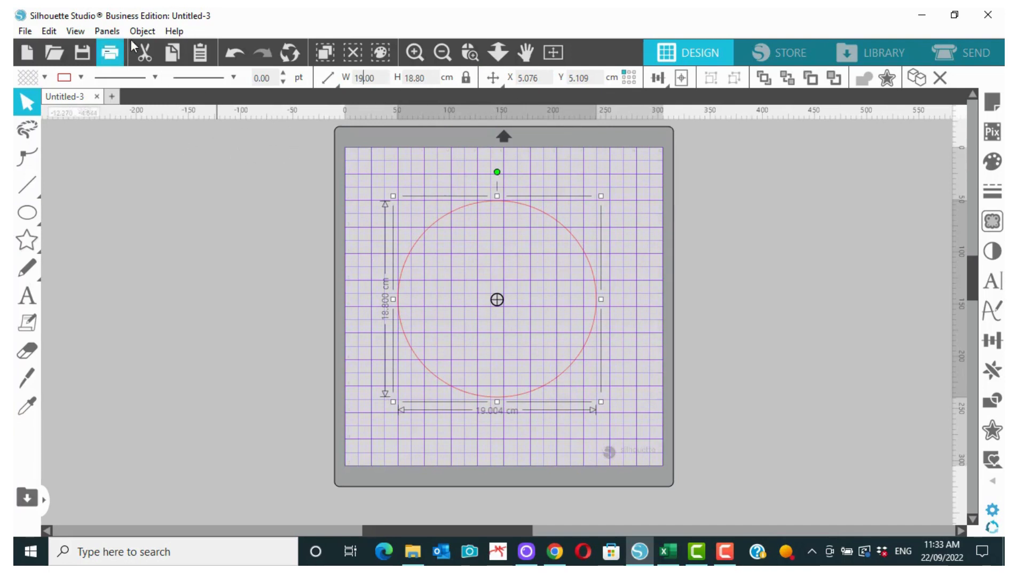
mouse_move(330, 194)
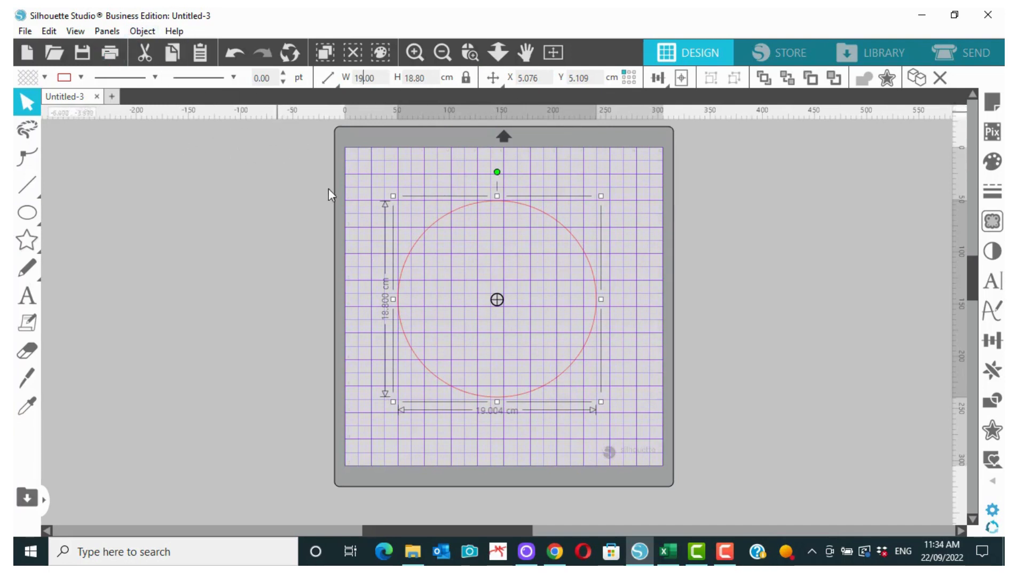
mouse_move(142, 31)
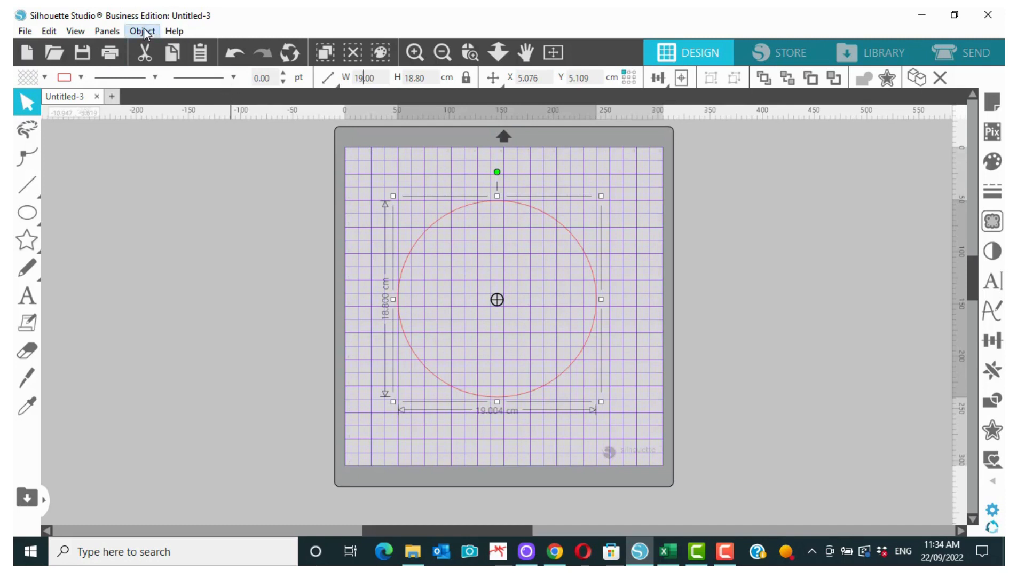
Duplicate the circle, shrink the copy, and select both circles for centring
left_click(142, 31)
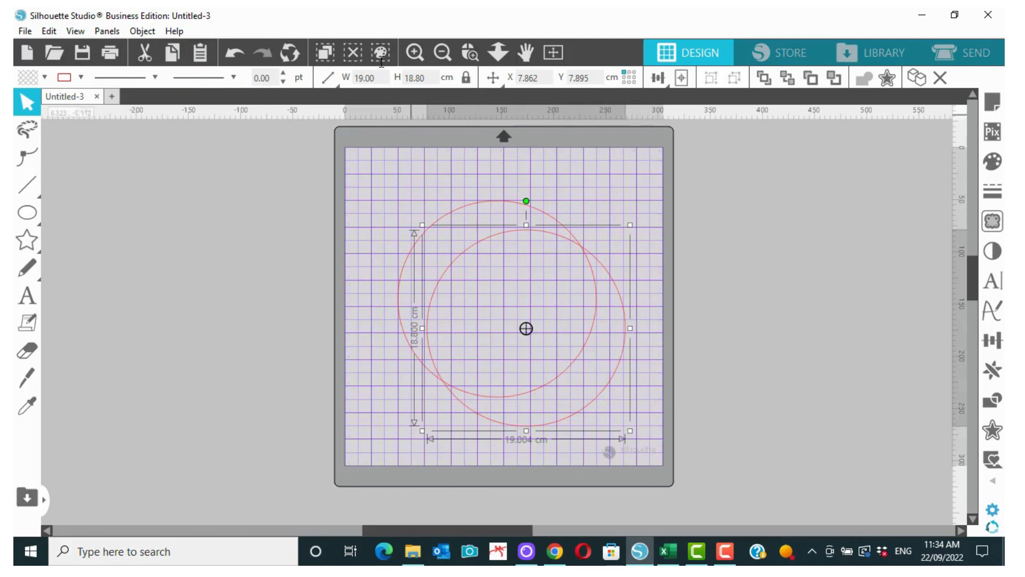
triple_click(363, 77)
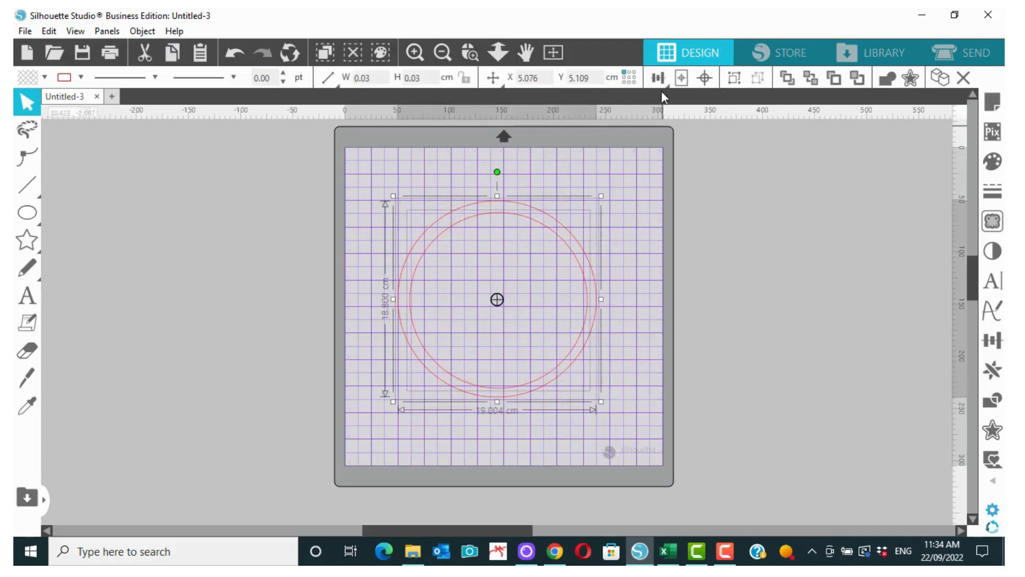
left_click(657, 78)
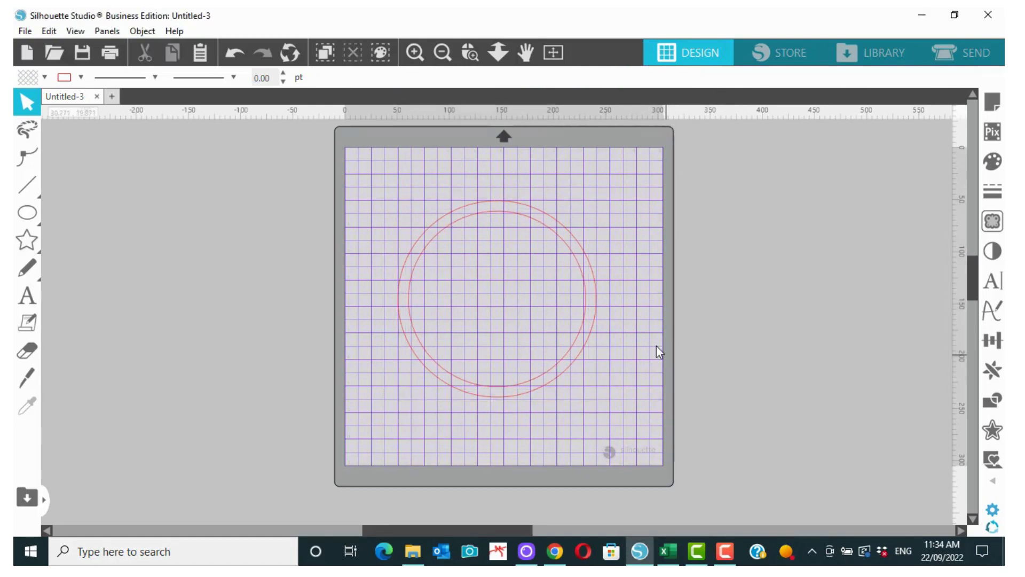
left_click(503, 294)
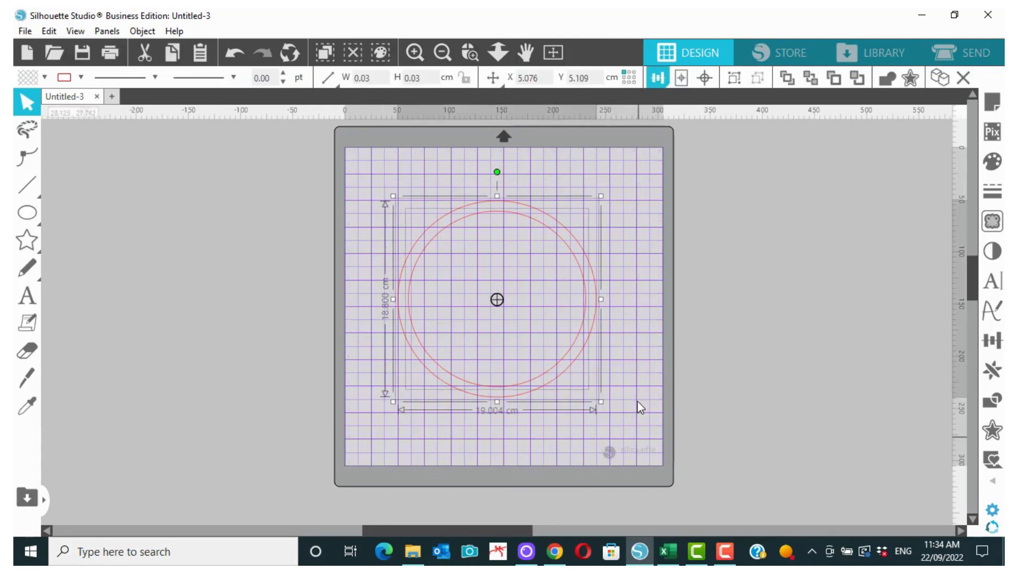
mouse_move(632, 353)
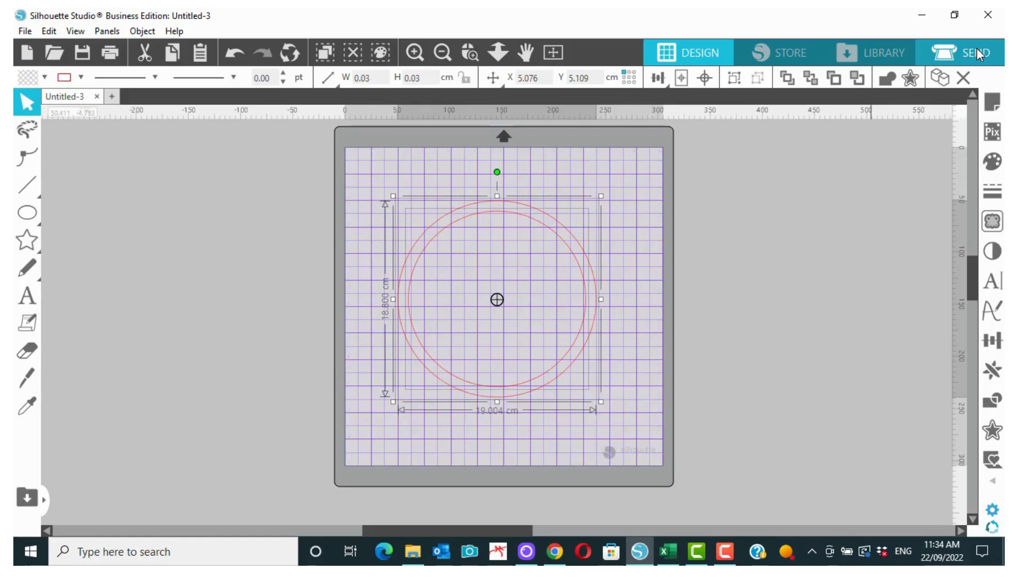
left_click(974, 50)
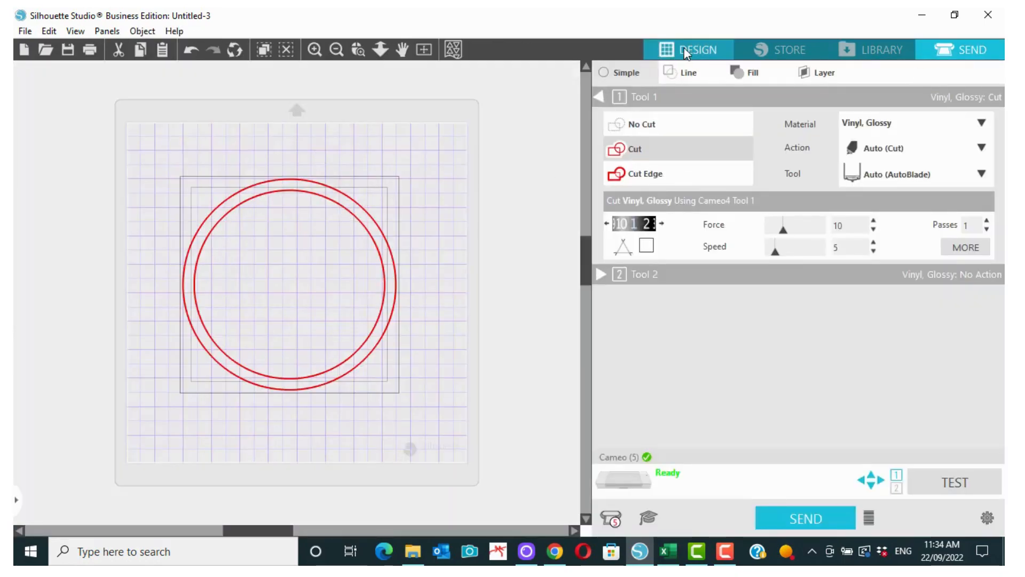
left_click(688, 52)
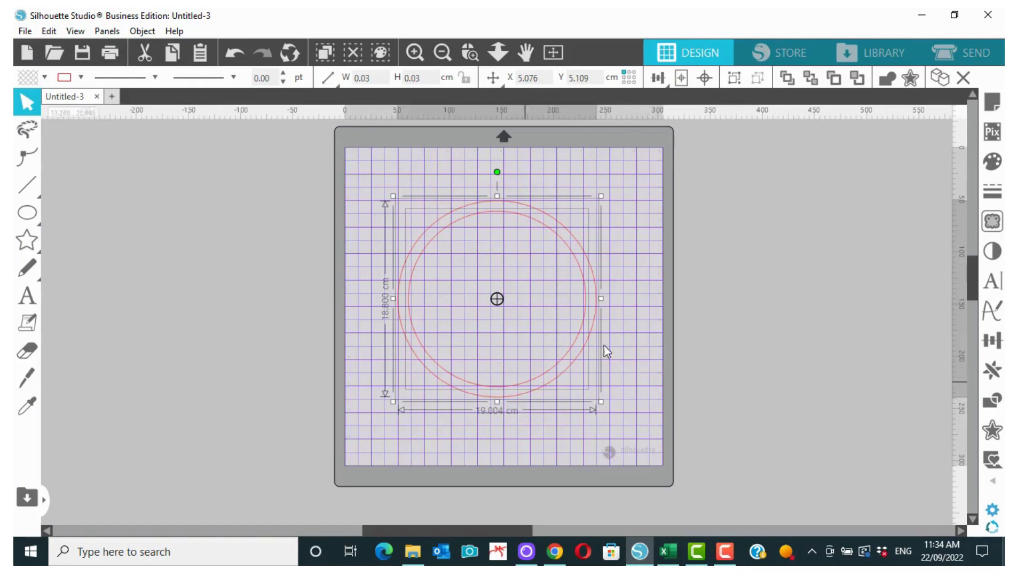
mouse_move(585, 238)
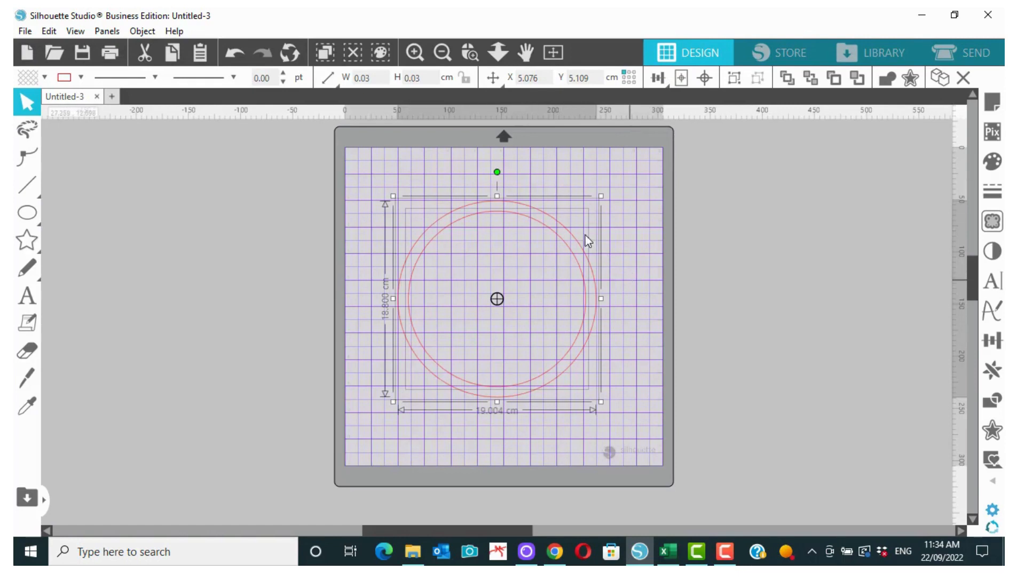
mouse_move(619, 273)
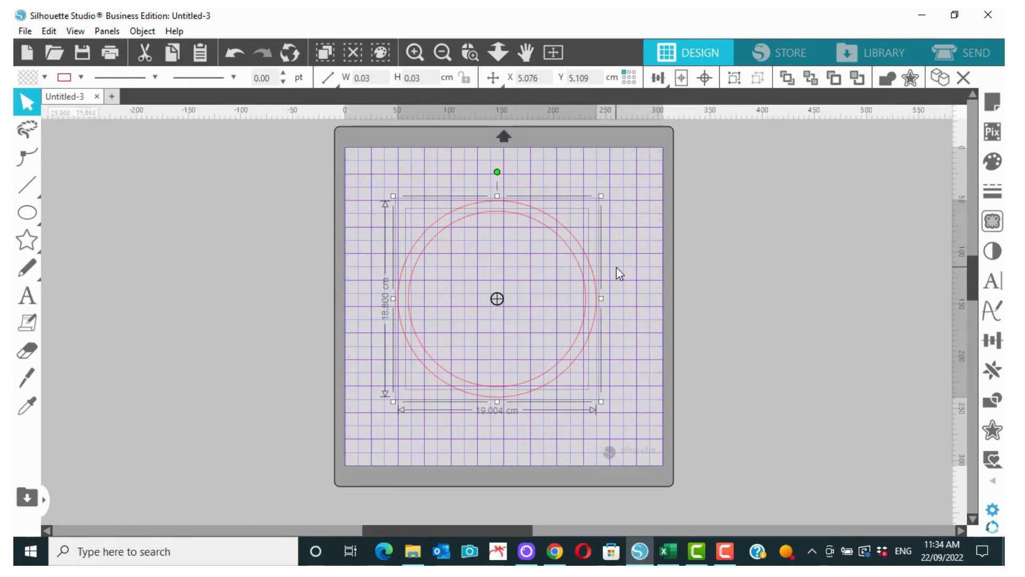
left_click(395, 176)
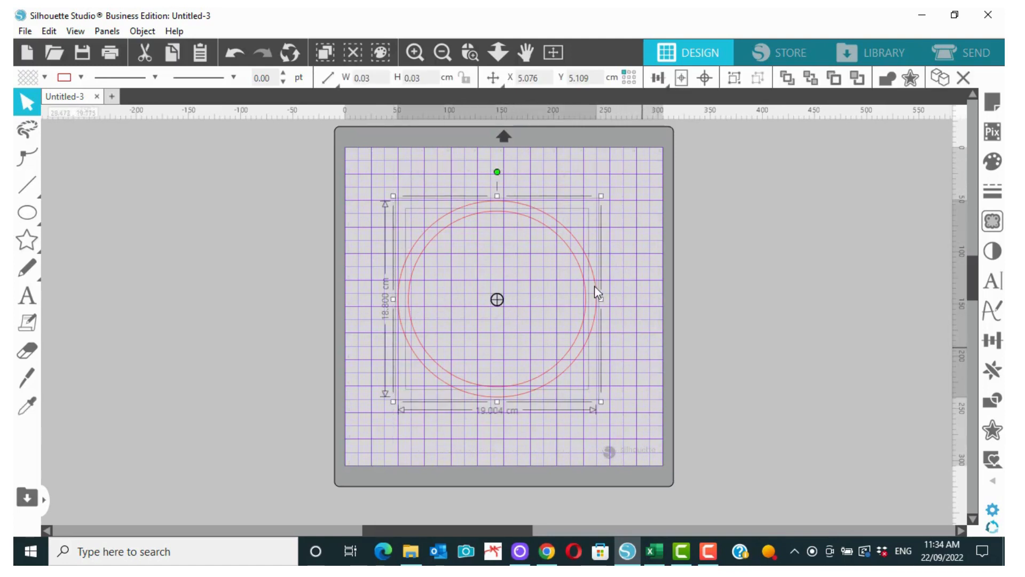
mouse_move(561, 257)
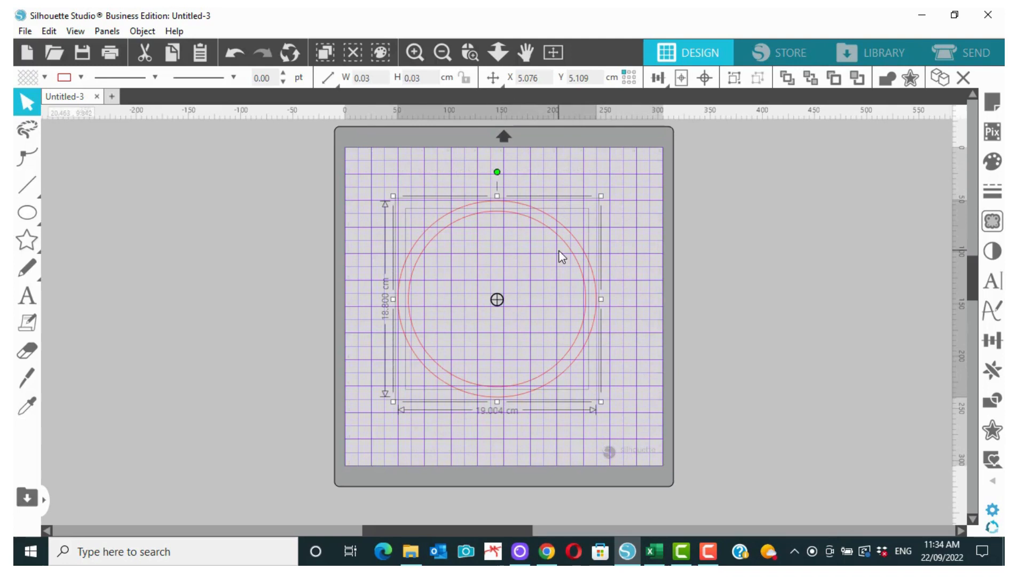
mouse_move(803, 206)
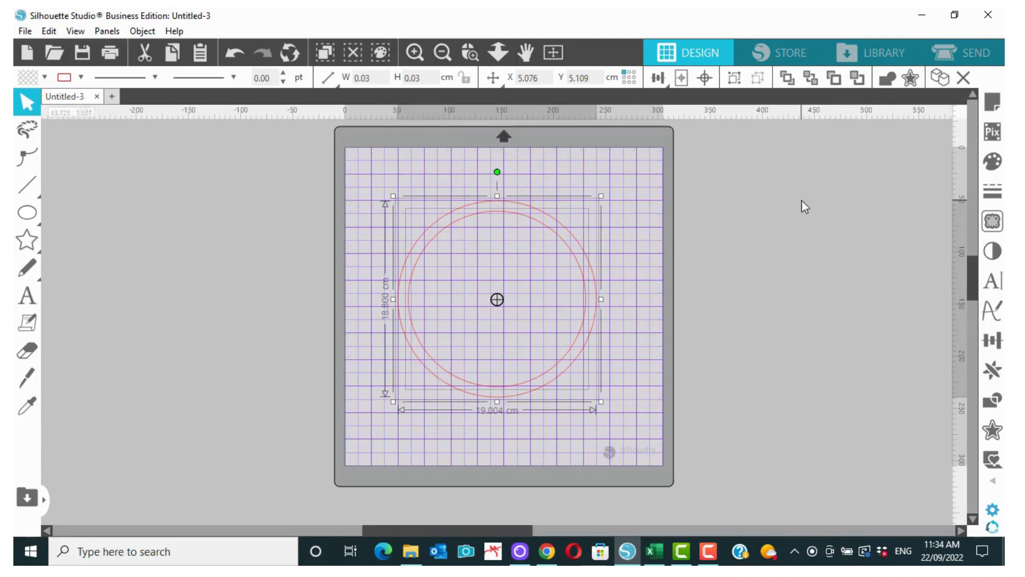
left_click(536, 279)
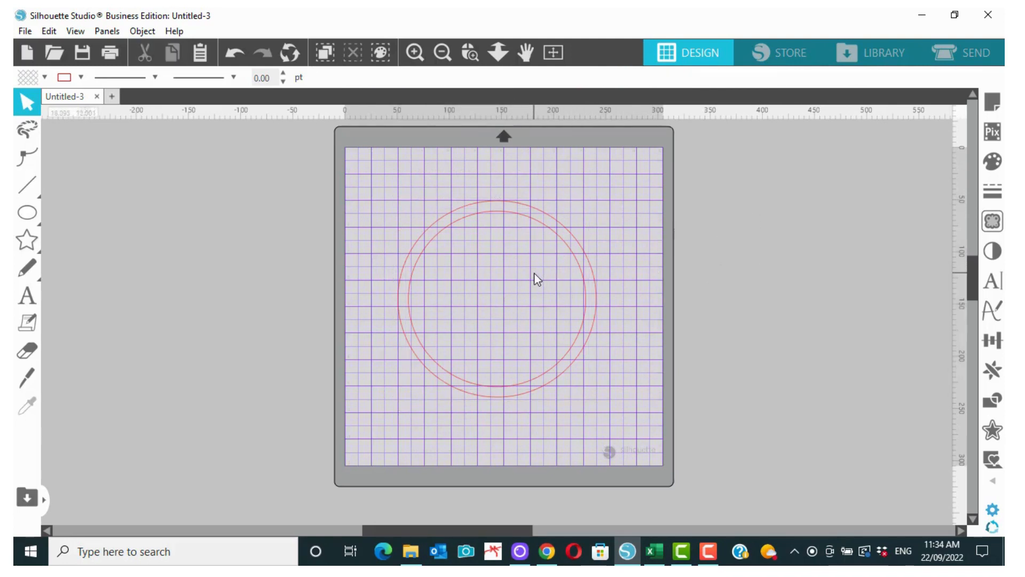
Select both circles and fill them with the blue swatch from the Fill panel
left_click(497, 299)
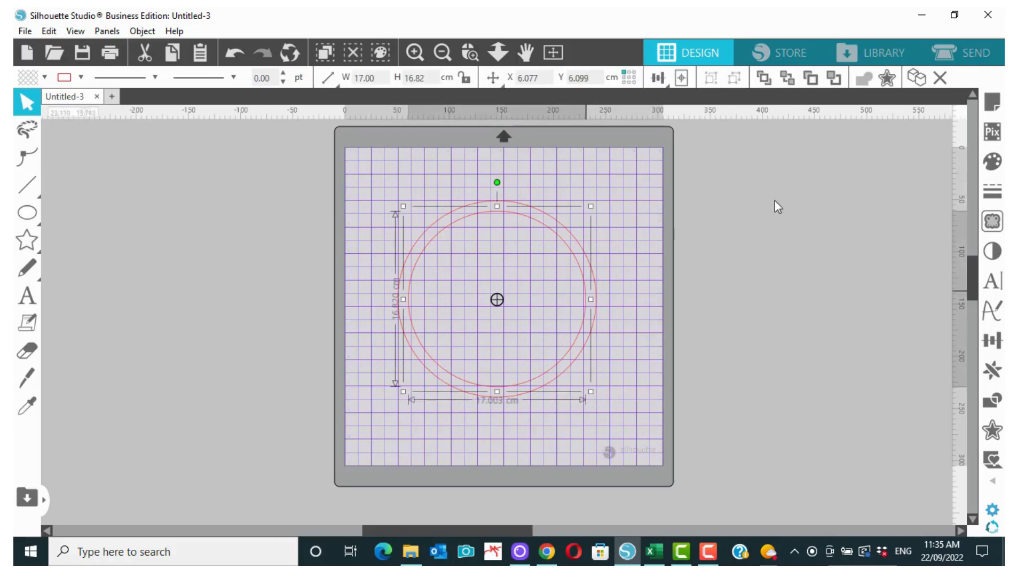
mouse_move(565, 228)
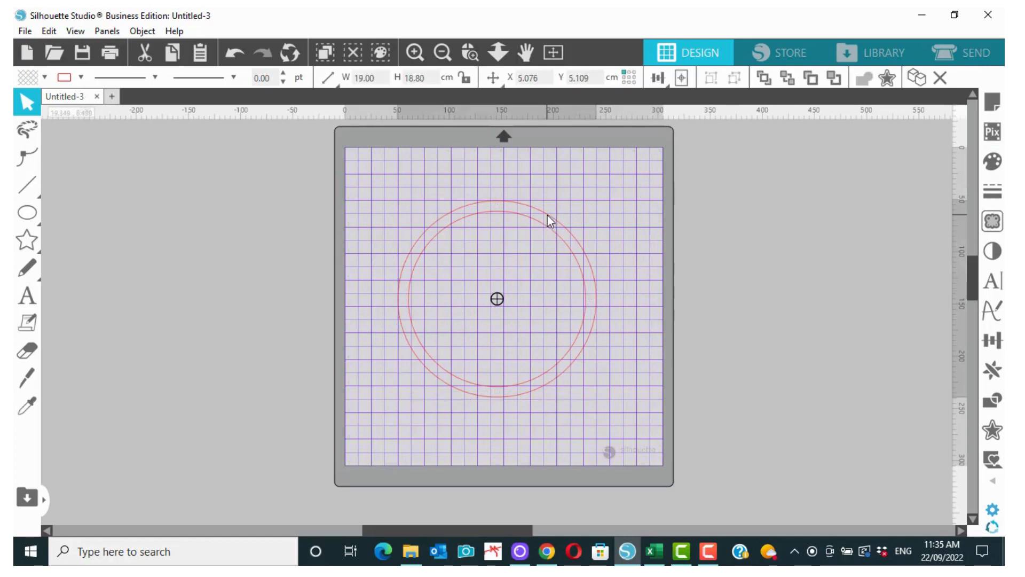
left_click(992, 161)
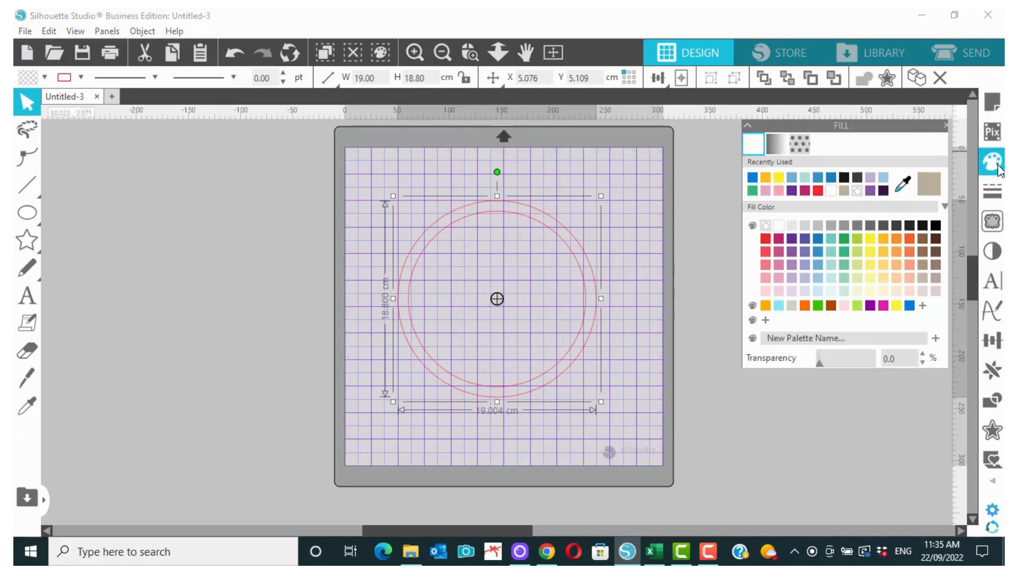
left_click(753, 178)
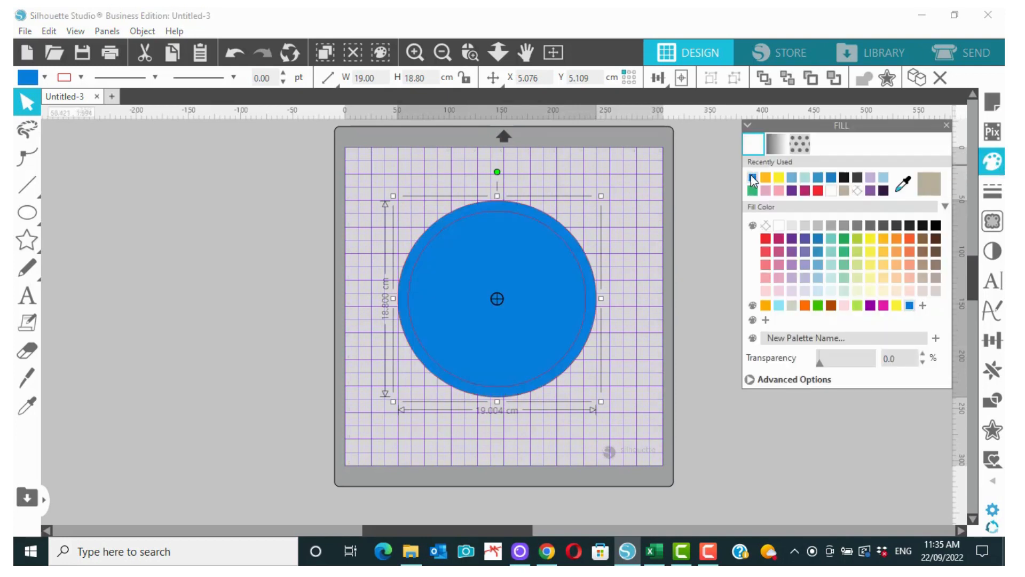
mouse_move(619, 217)
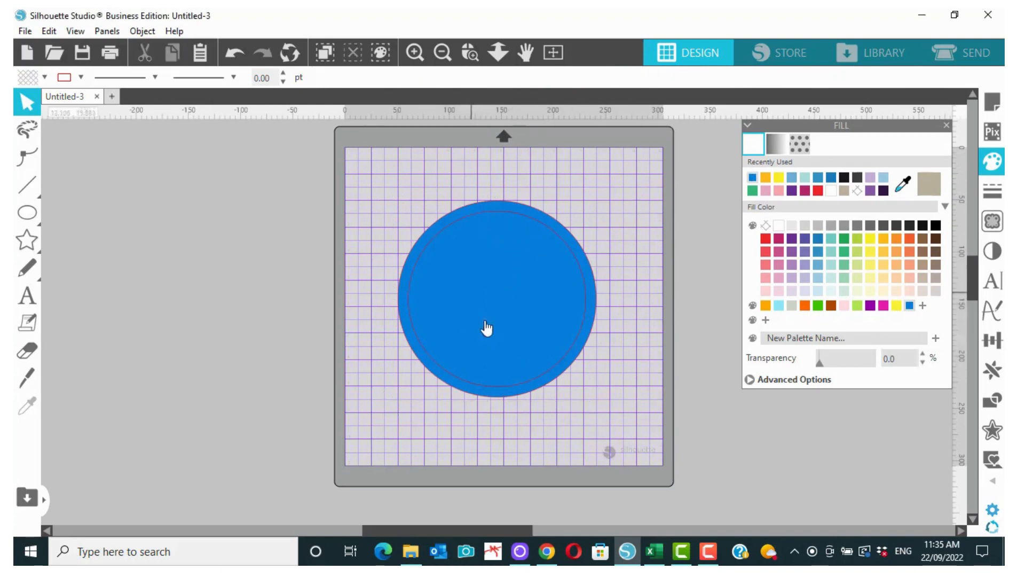
mouse_move(548, 310)
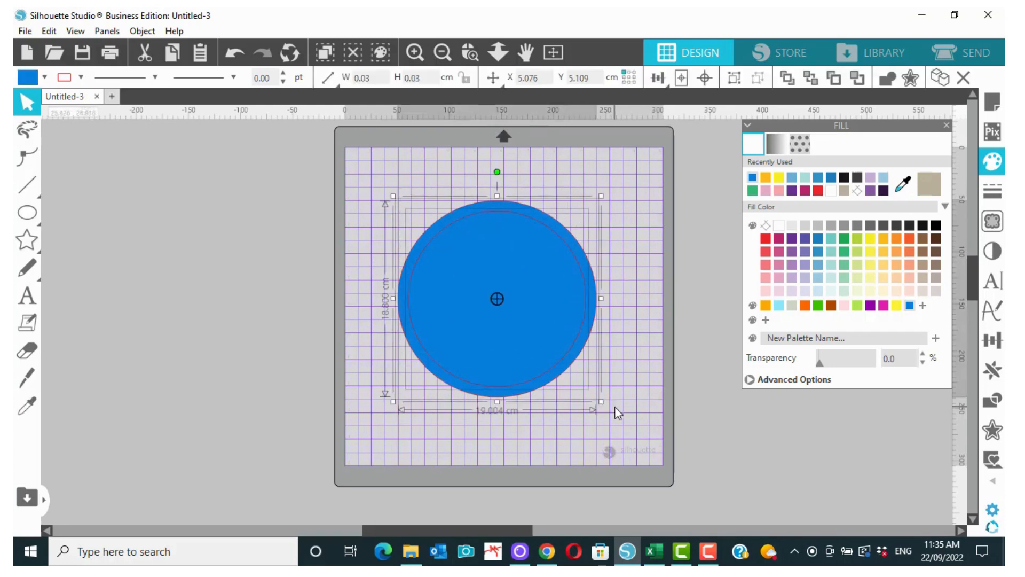
left_click(373, 163)
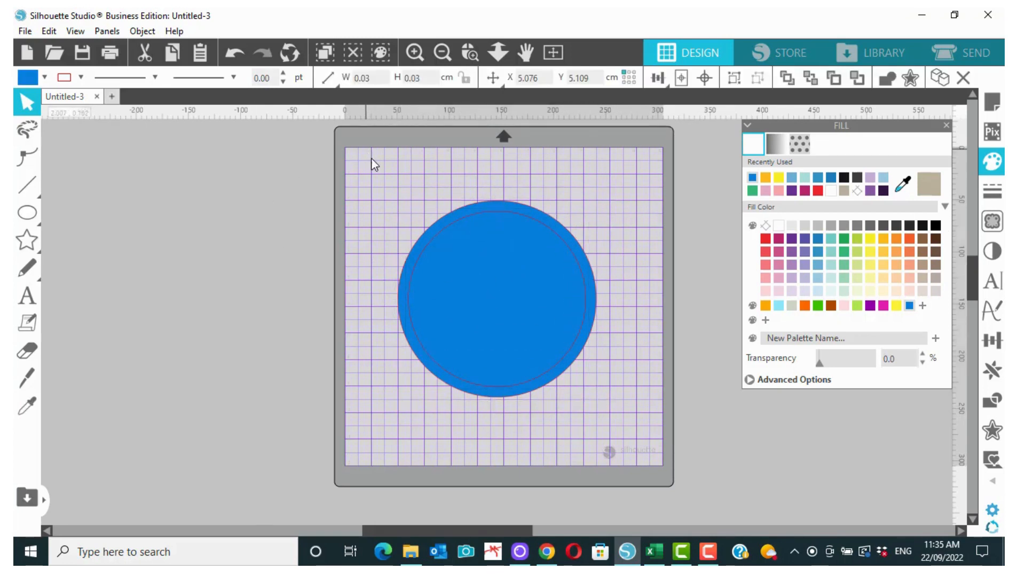
left_click(496, 298)
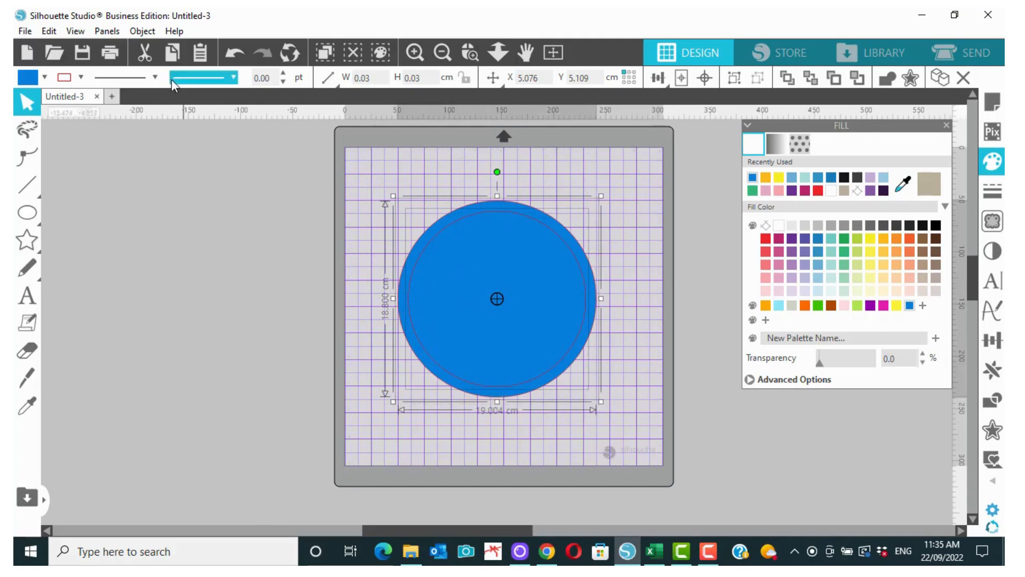
Make the two circles a compound path ring and check it on the Send screen
left_click(141, 31)
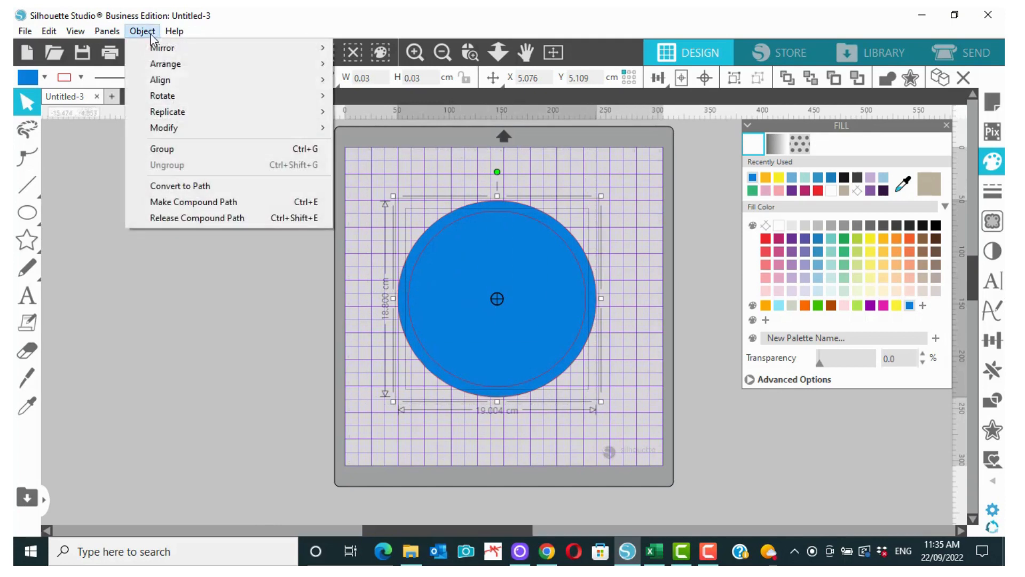
mouse_move(193, 202)
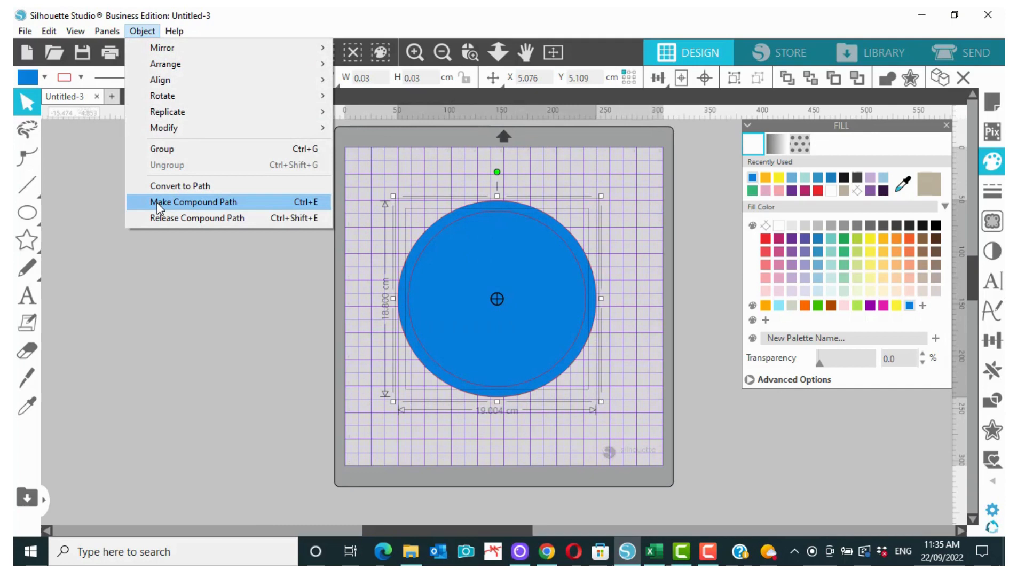
left_click(192, 202)
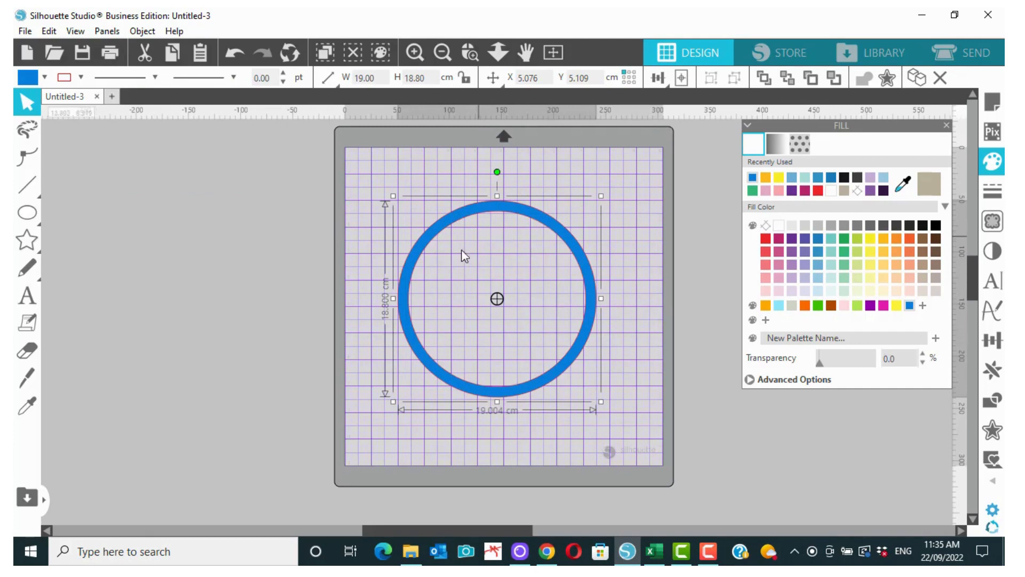
mouse_move(405, 326)
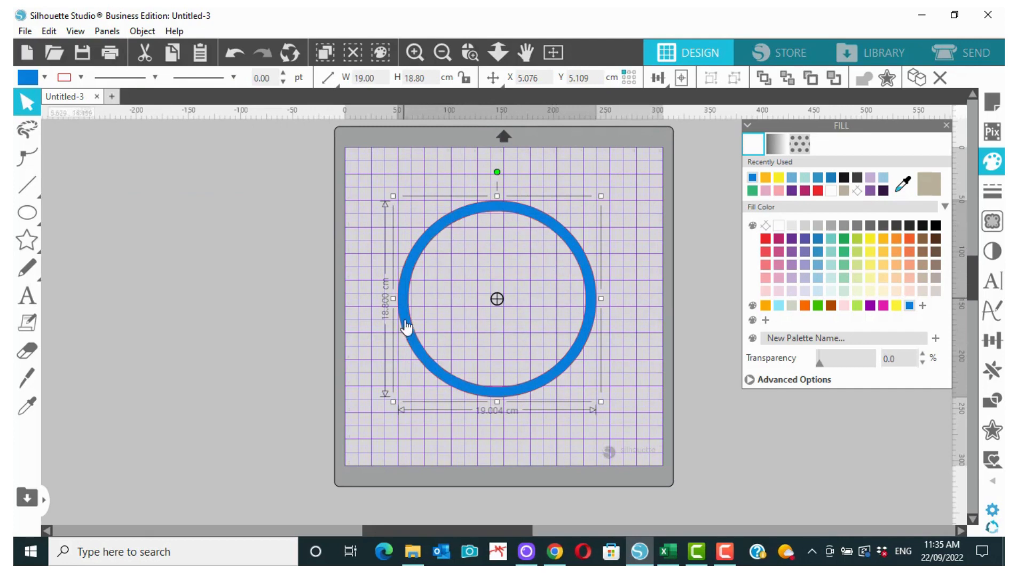
mouse_move(407, 350)
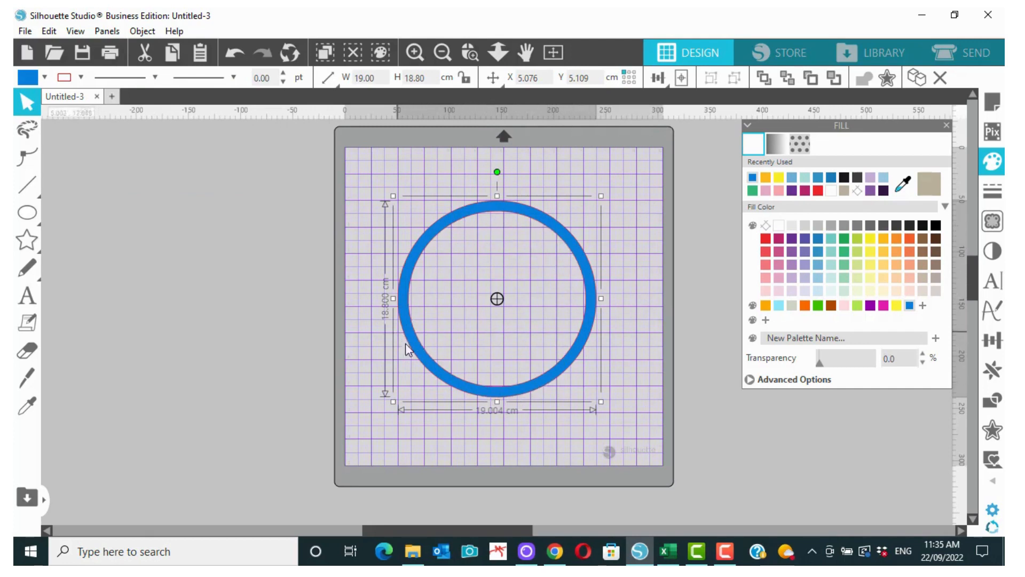
mouse_move(464, 291)
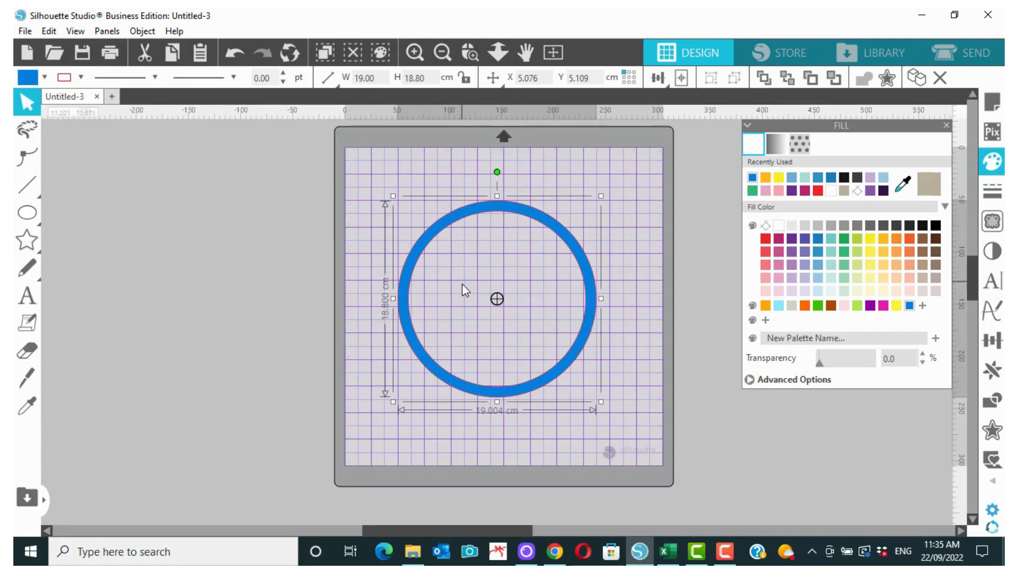
mouse_move(928, 99)
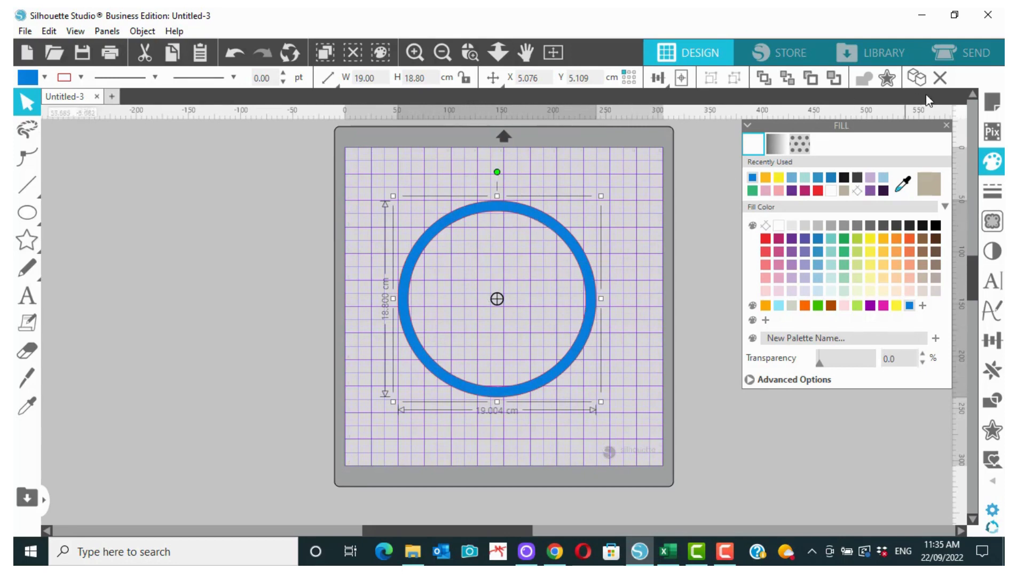
left_click(974, 50)
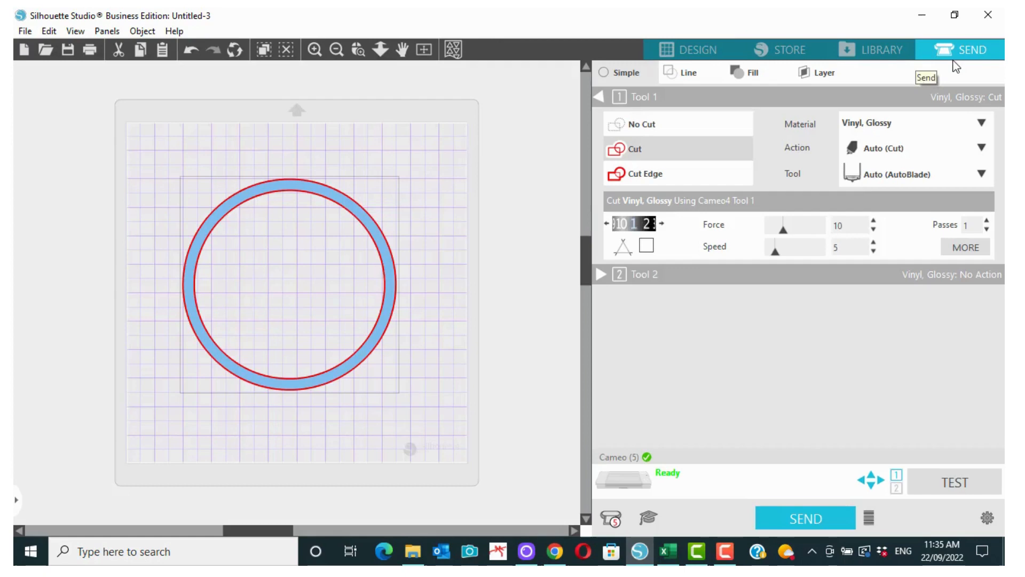
mouse_move(363, 257)
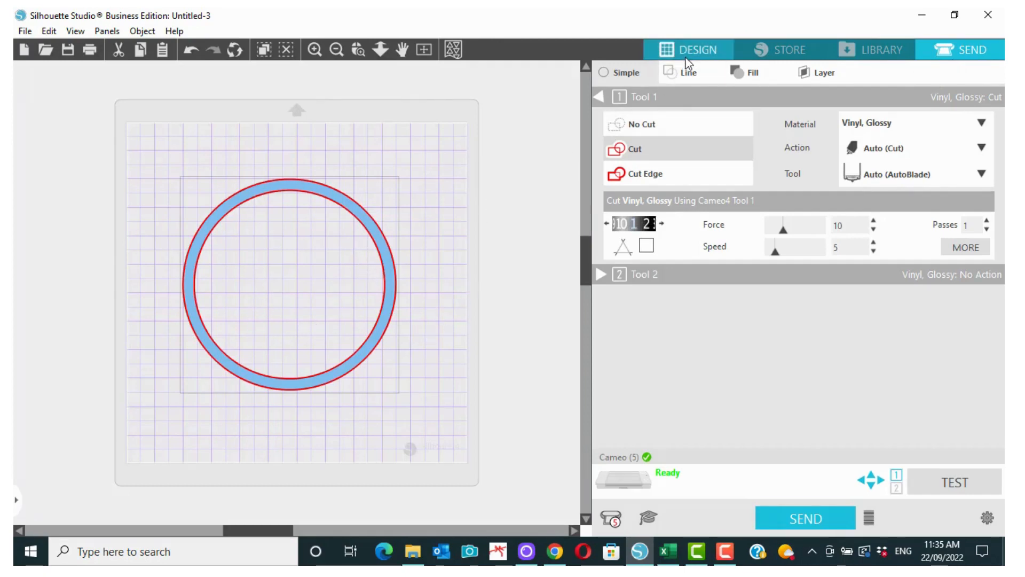
Return to Design and start a text object with the letter A on the mat
left_click(689, 49)
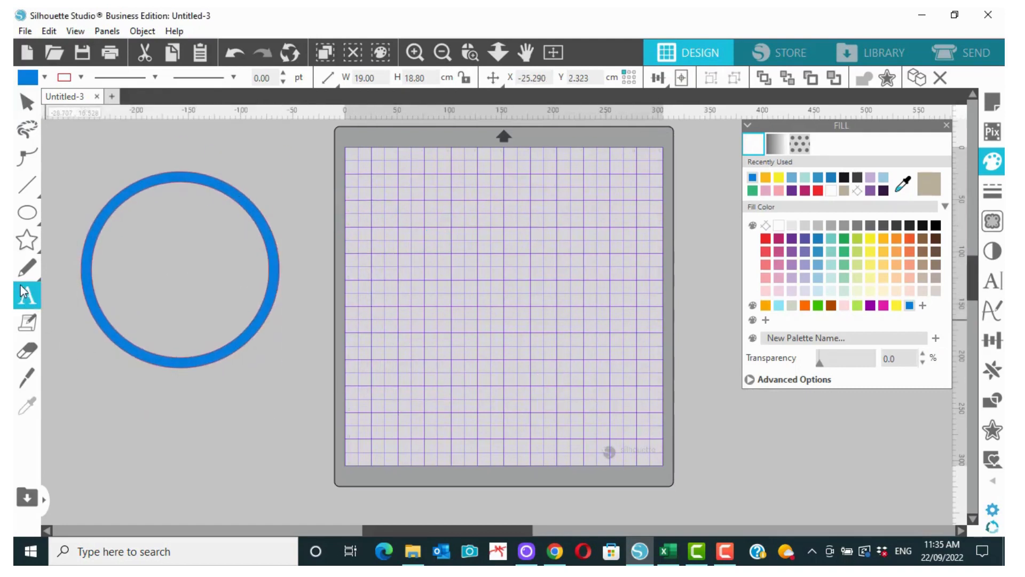
left_click(27, 295)
type("a")
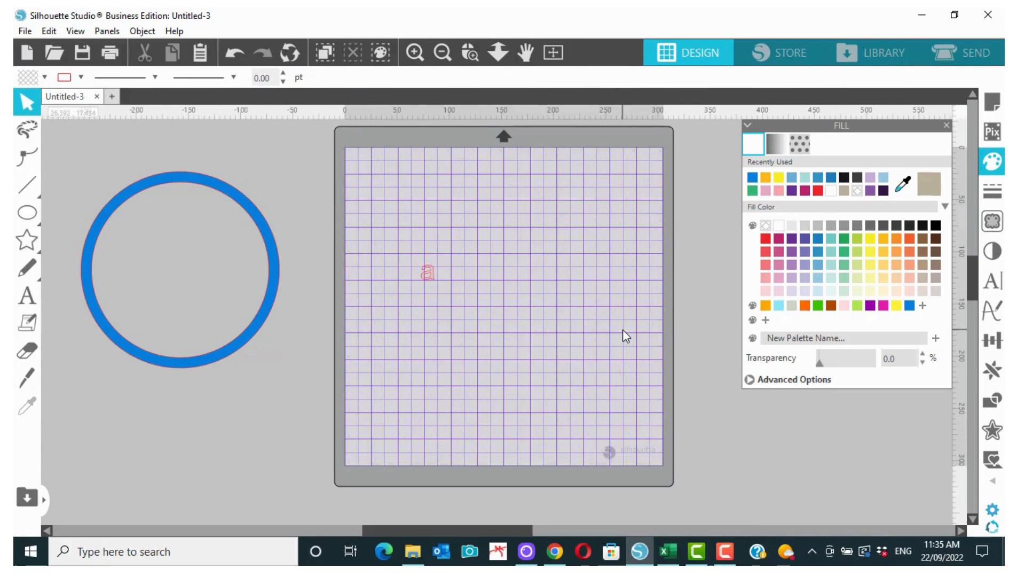
left_click(27, 157)
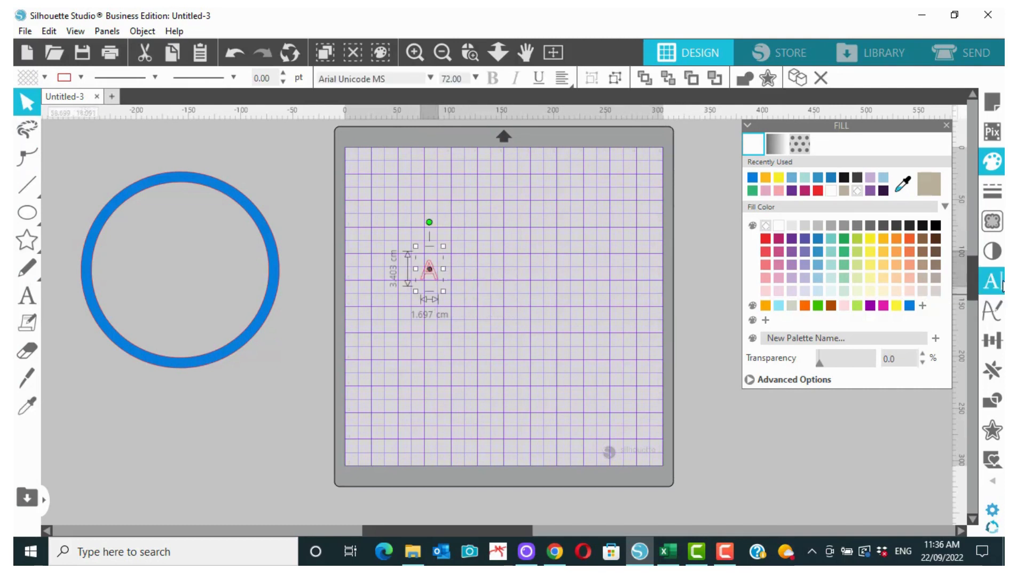
Set the A to the Amarillo font from Text Style and select the blue ring around it
left_click(991, 281)
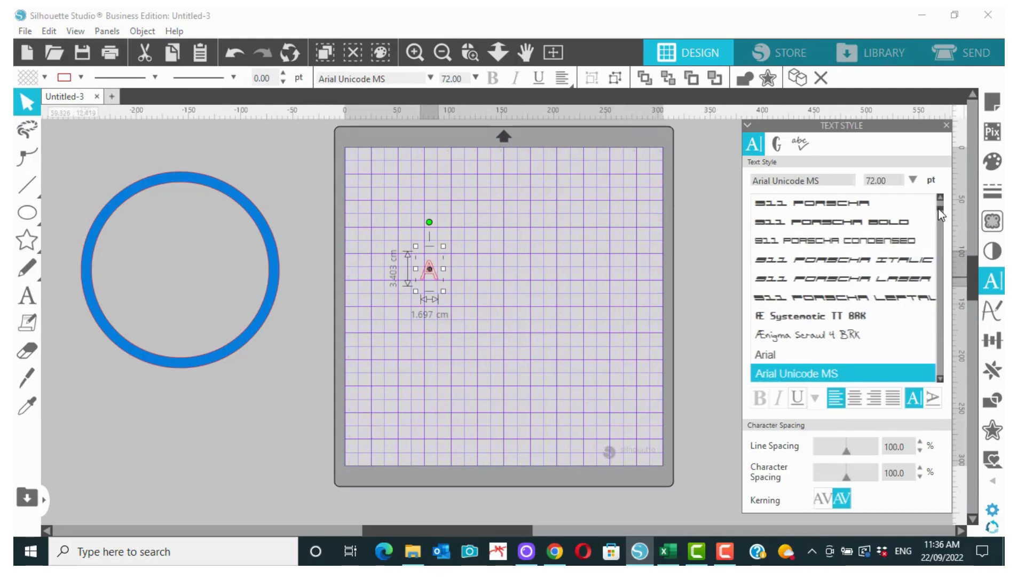
scroll("up", 3)
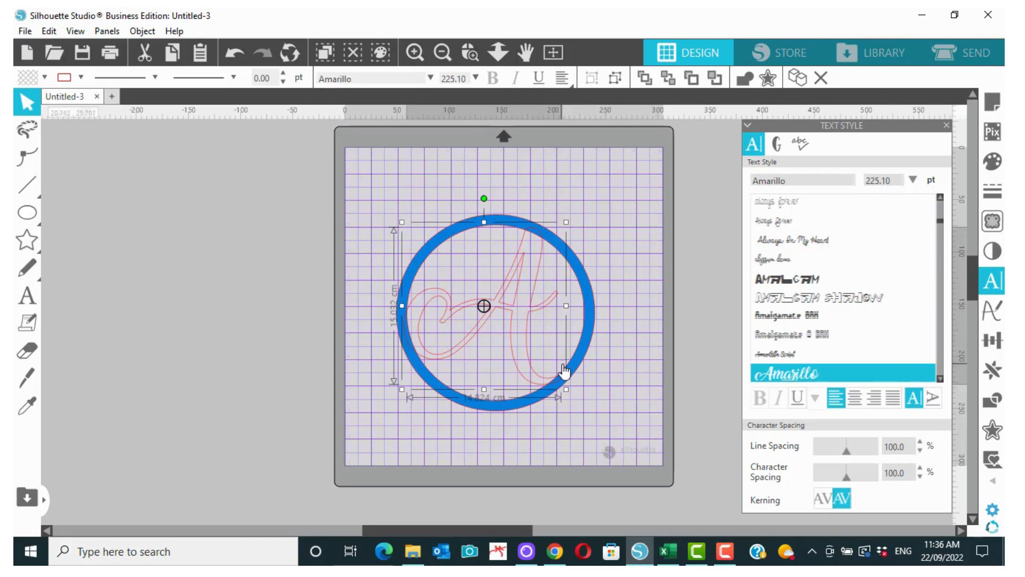
mouse_move(515, 237)
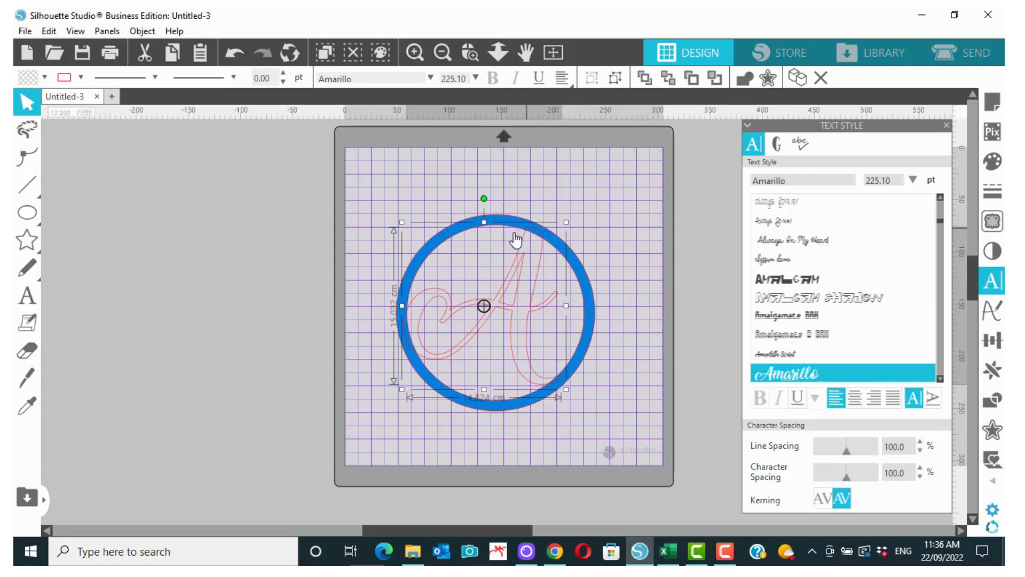
mouse_move(535, 309)
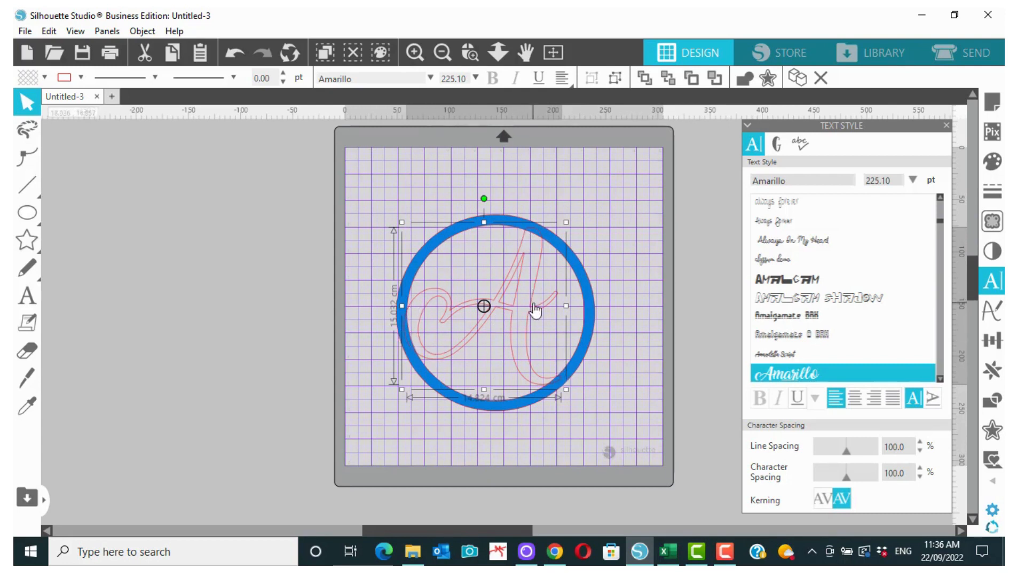
left_click(627, 252)
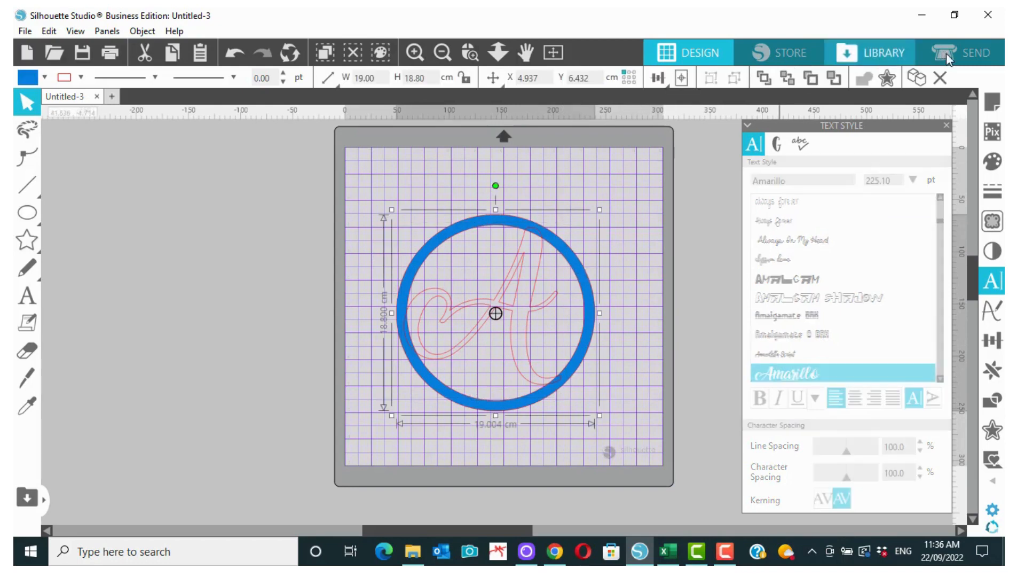
Check the ring and A on the Send screen, then return to the Design workspace
left_click(970, 51)
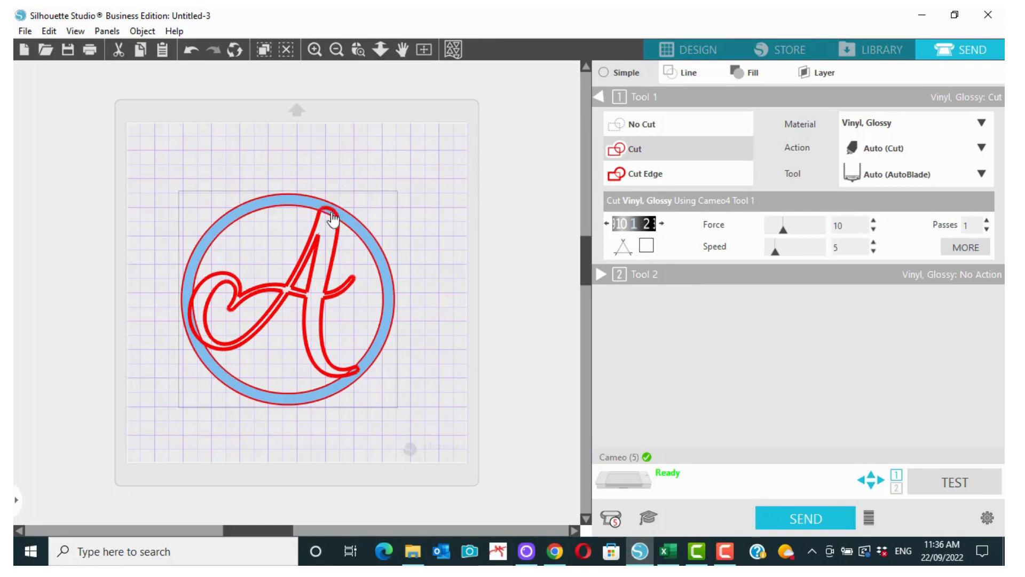
mouse_move(191, 323)
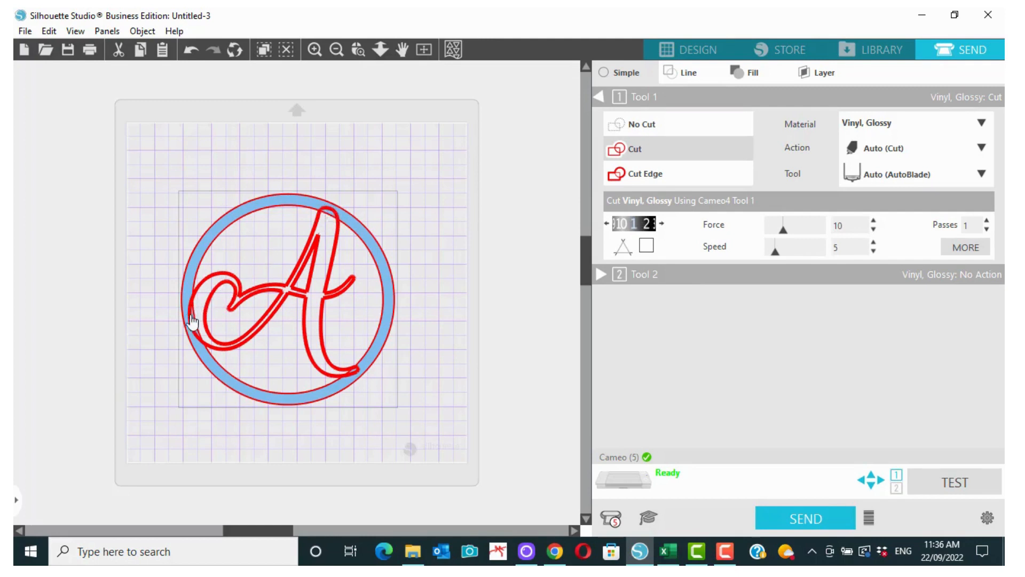
mouse_move(357, 378)
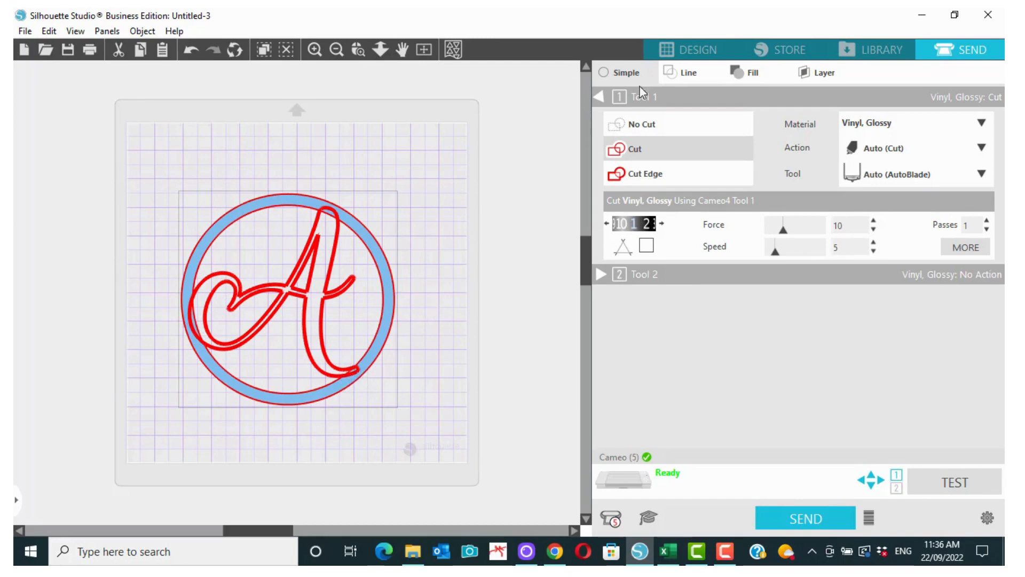
left_click(691, 51)
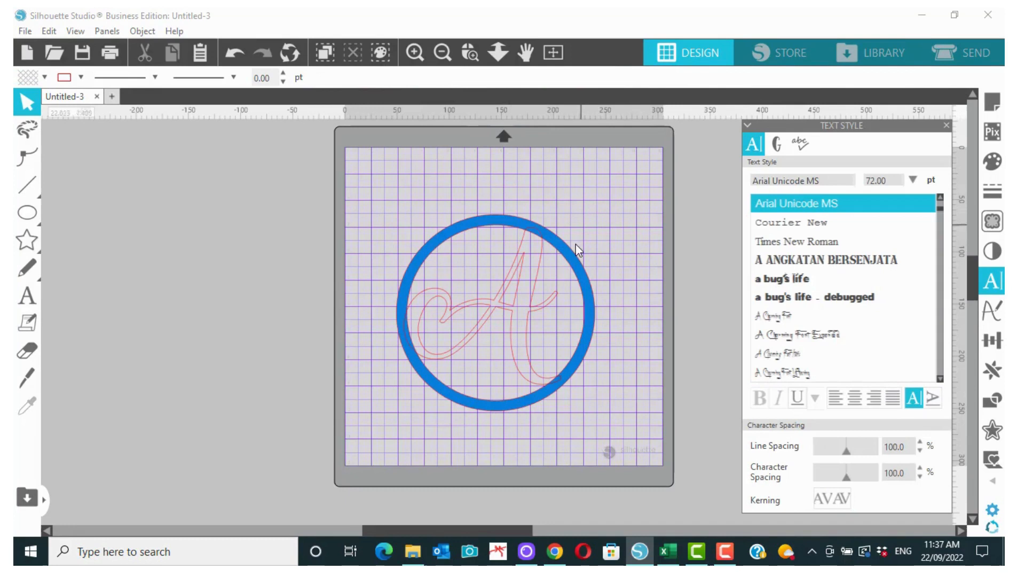
Weld the script A and blue ring into one solid blue shape
left_click(497, 314)
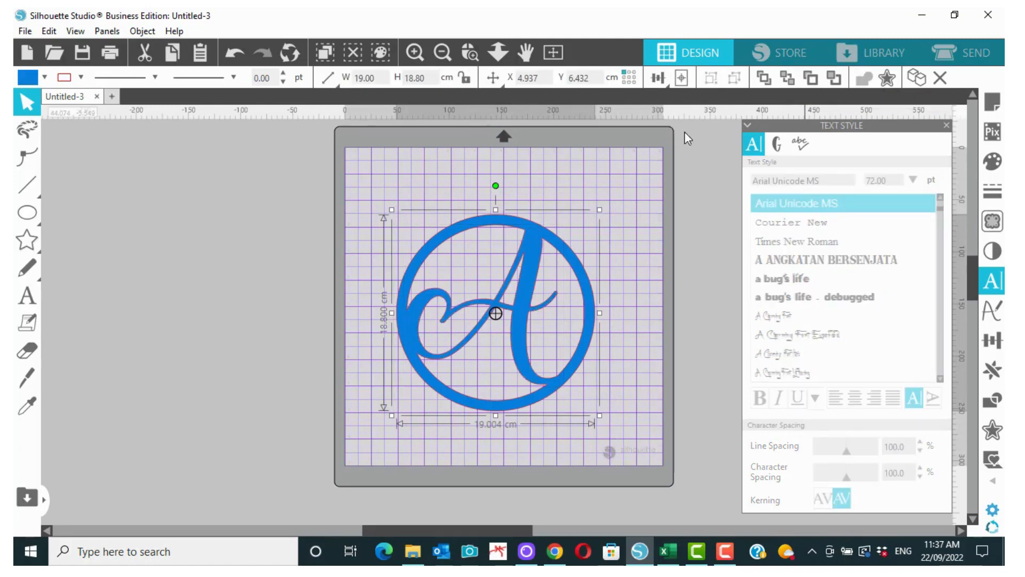
mouse_move(406, 318)
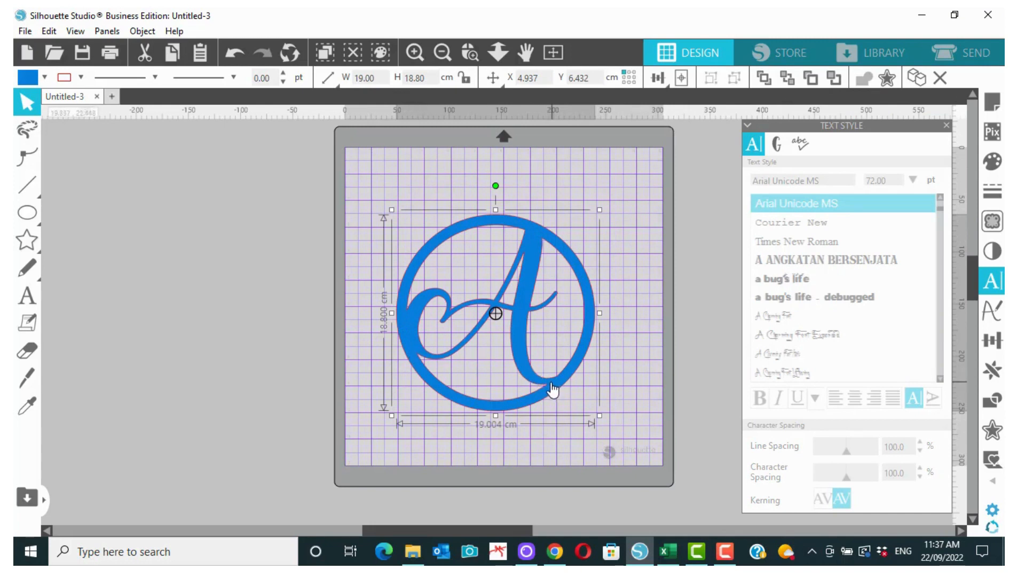
mouse_move(527, 234)
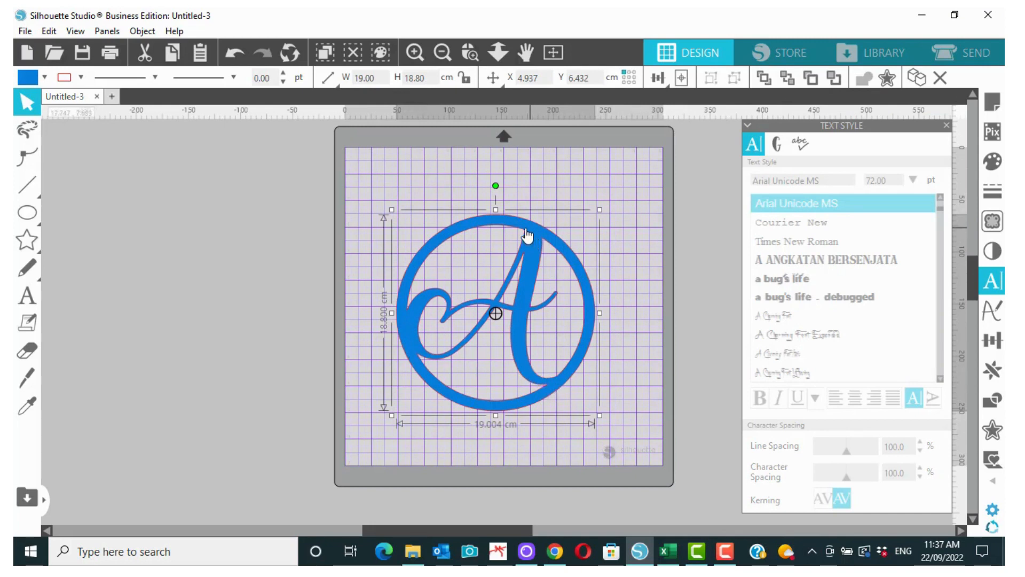
mouse_move(418, 354)
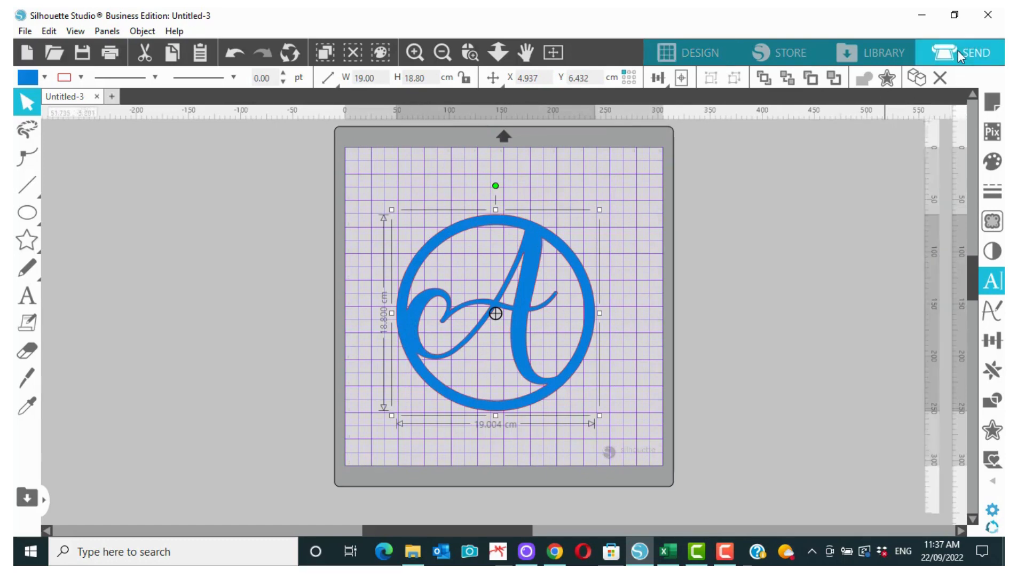
left_click(975, 51)
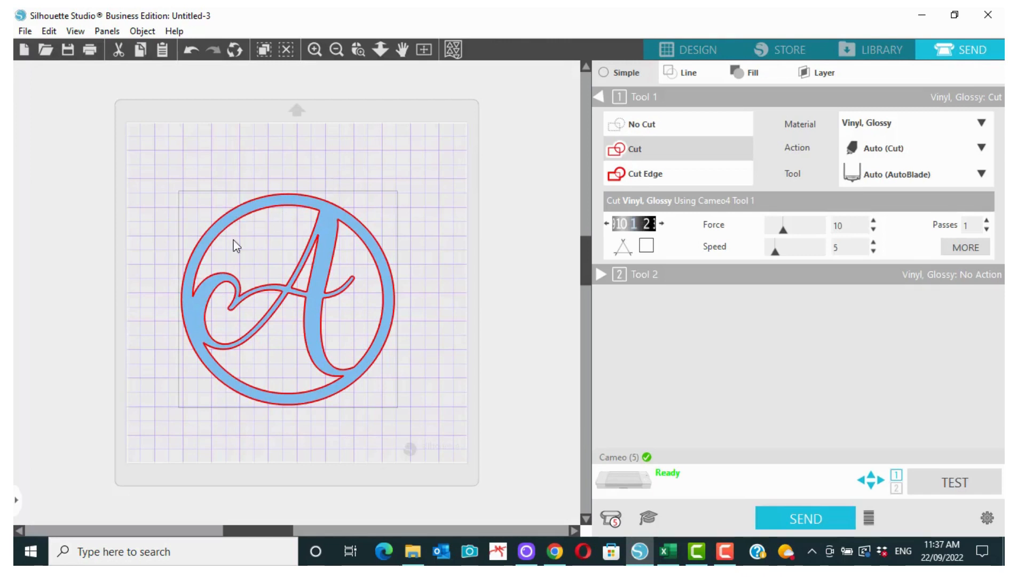
mouse_move(397, 309)
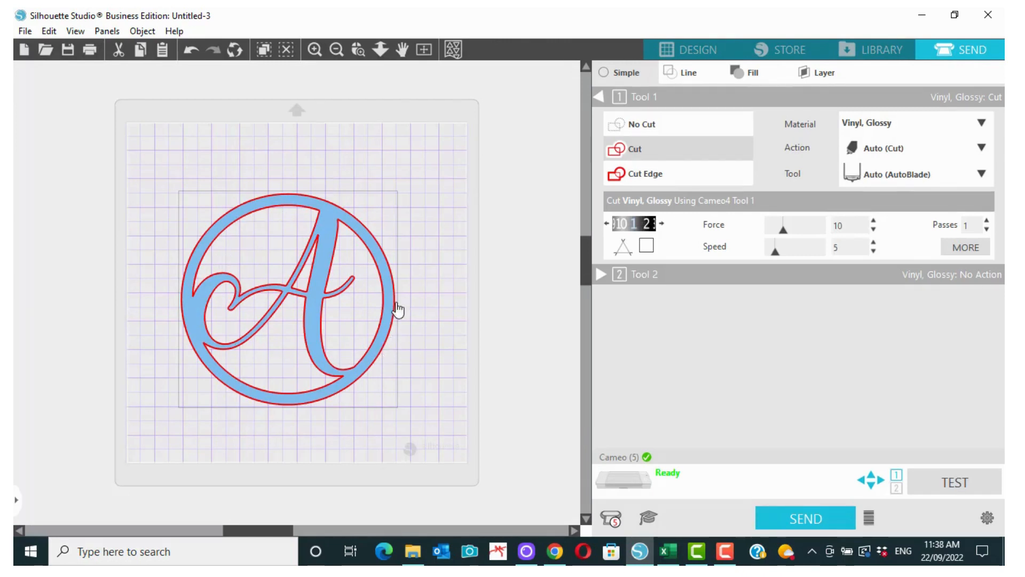
mouse_move(194, 322)
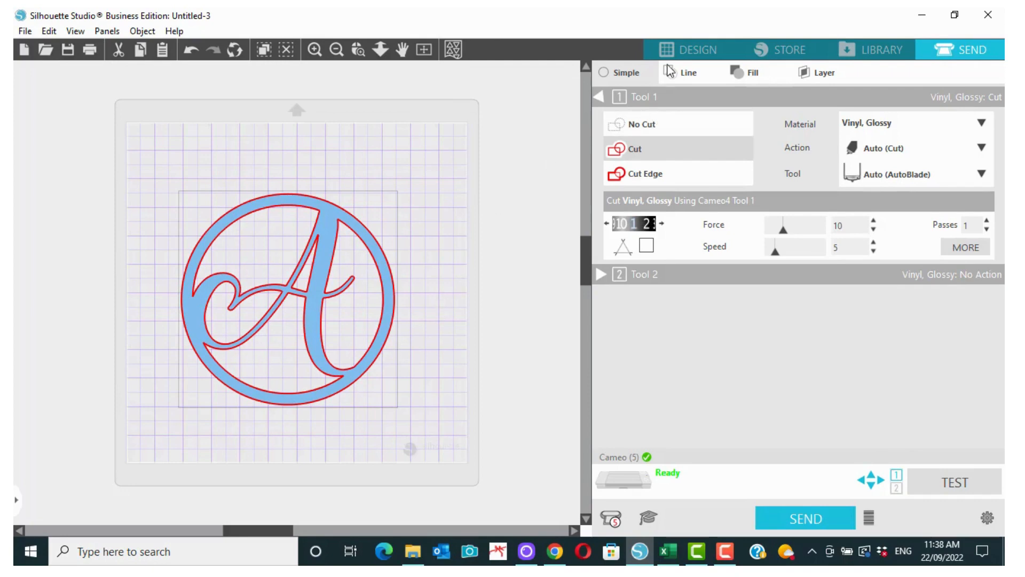
left_click(688, 50)
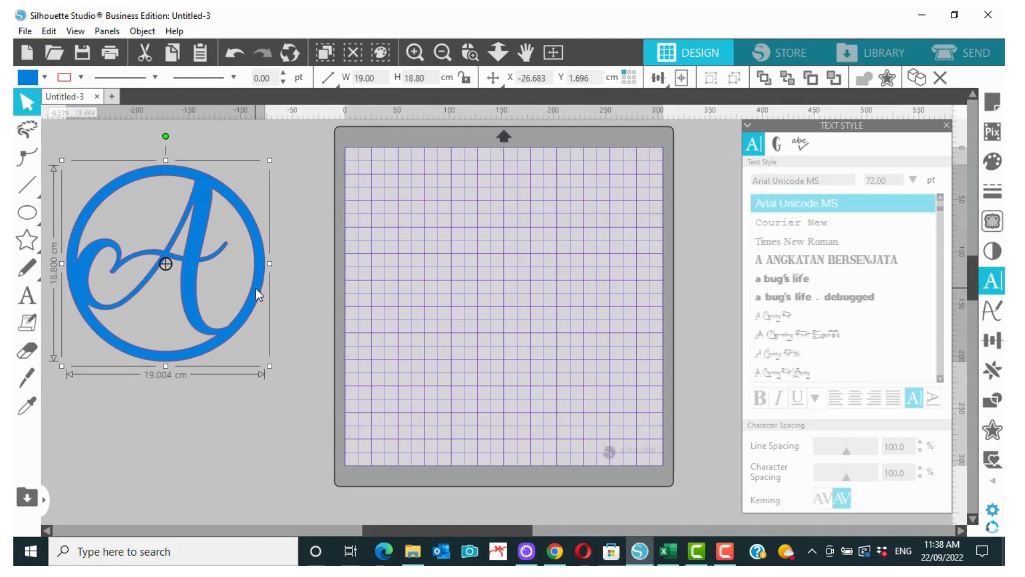
mouse_move(310, 275)
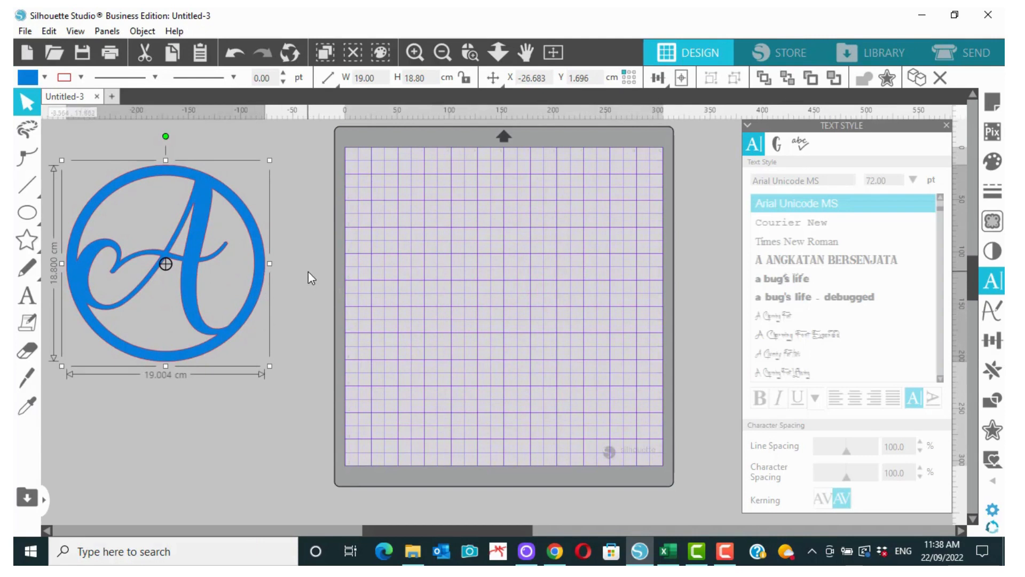
Switch to the Ellipse tool with the mat left empty for new circles
left_click(28, 213)
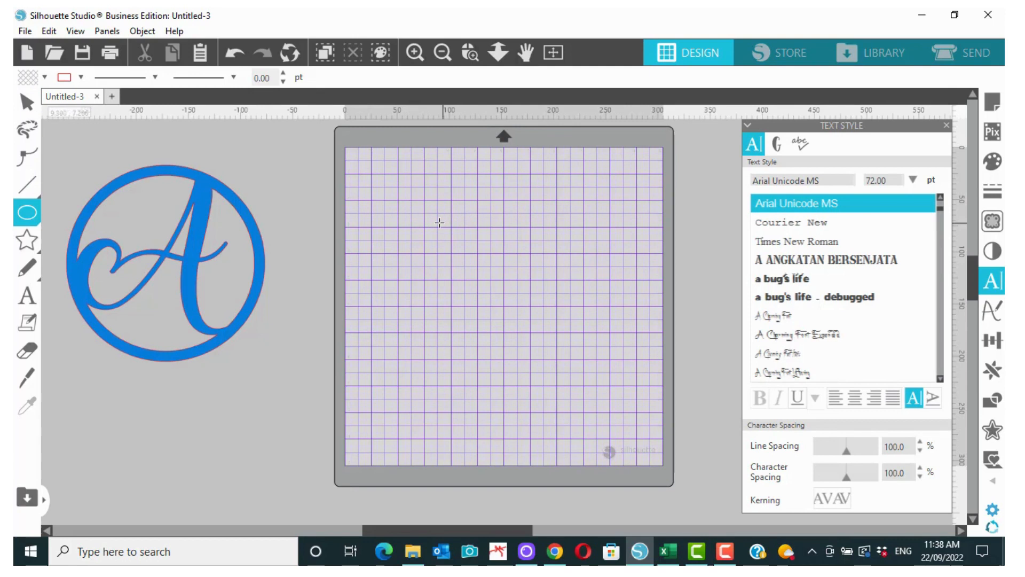
mouse_move(446, 216)
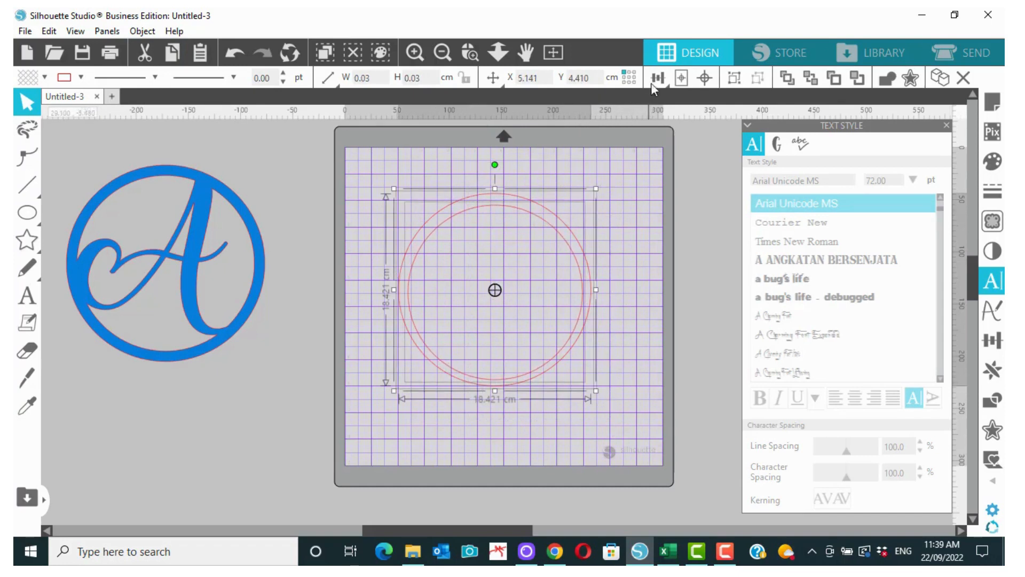
Centre-align the two new circles and bring up the Fill Color panel for them
left_click(656, 78)
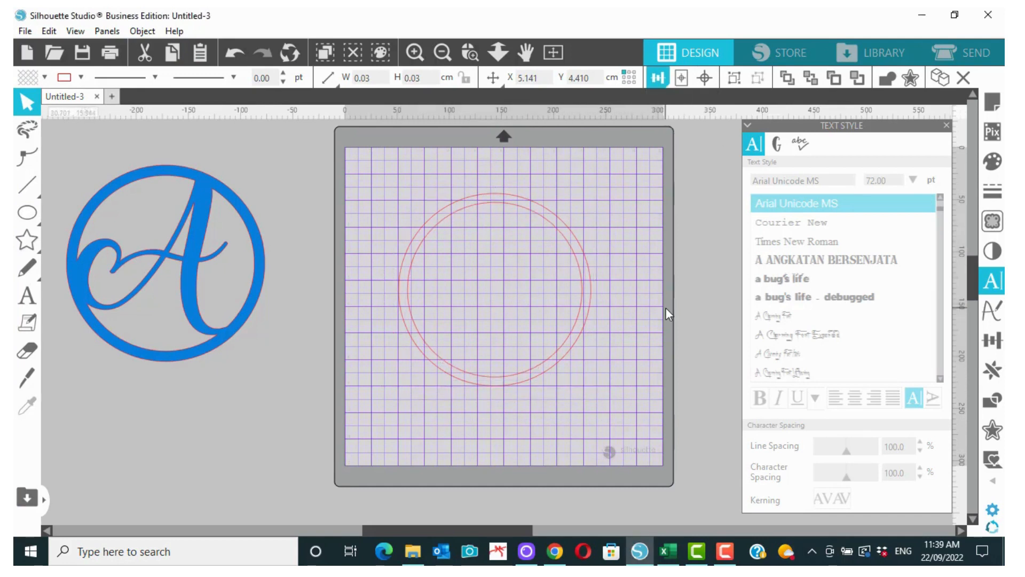
left_click(412, 184)
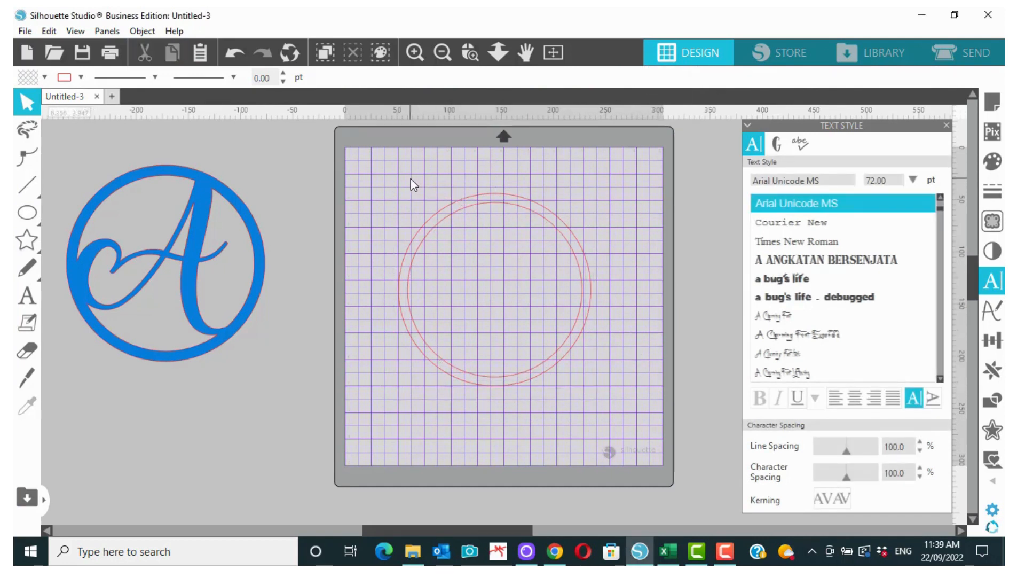
left_click(494, 289)
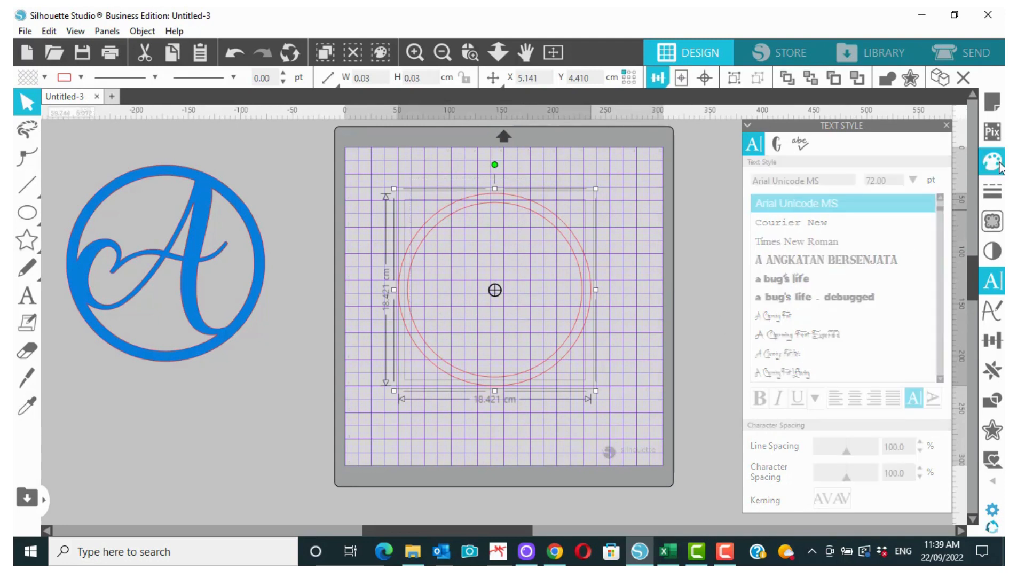
left_click(992, 161)
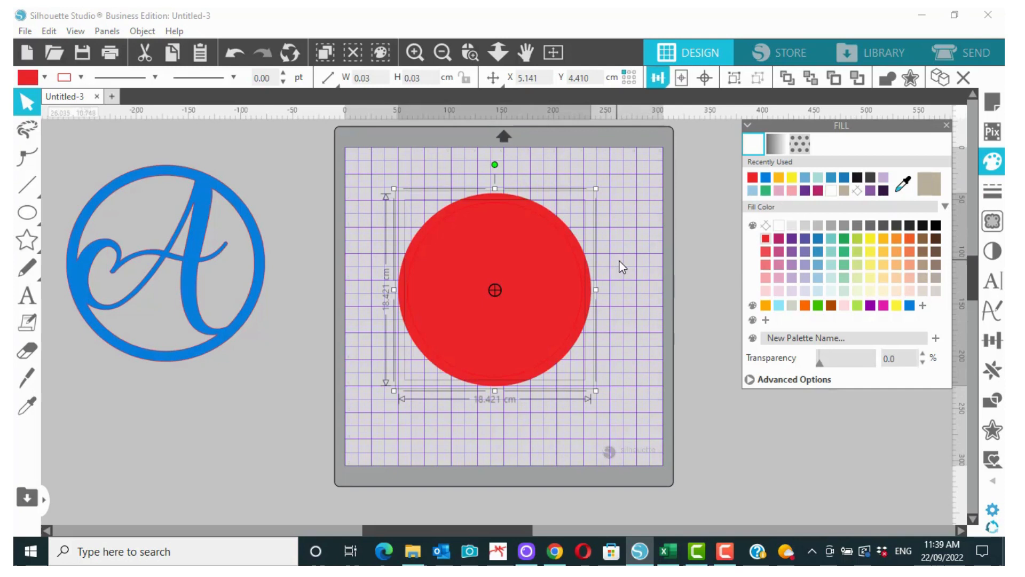
Reselect the two red-filled concentric circles and recolour them solid yellow
left_click(386, 191)
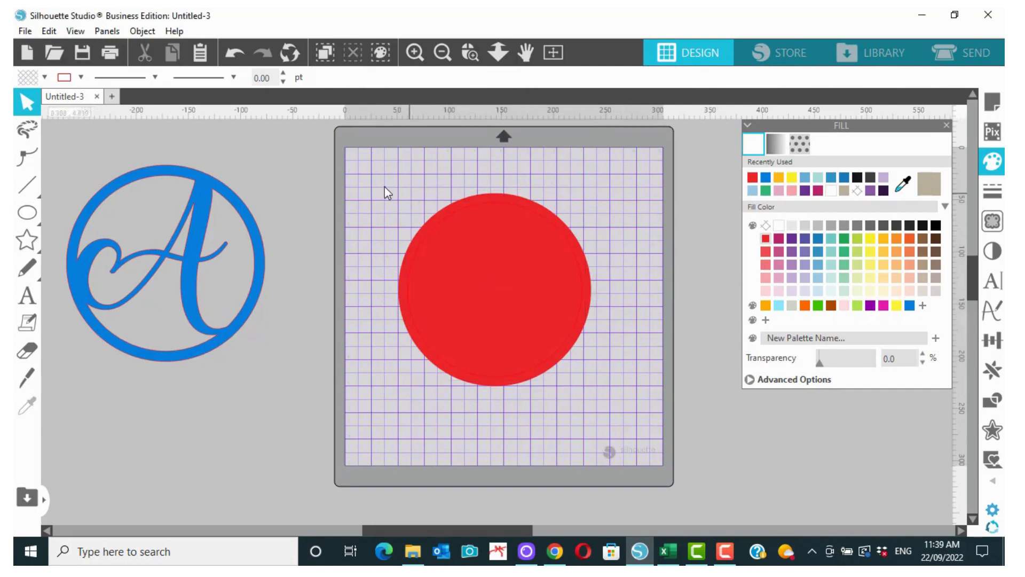
left_click(494, 289)
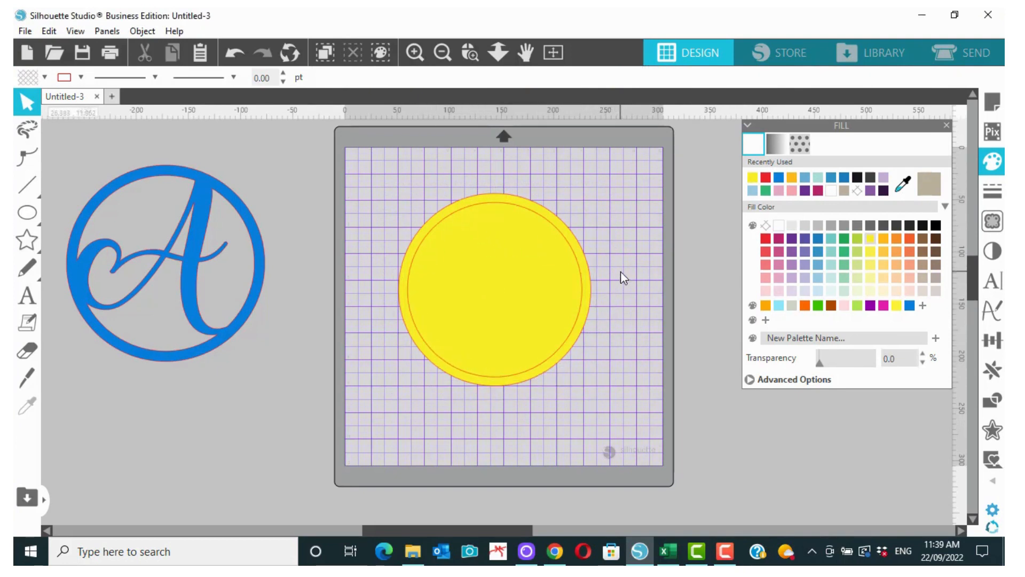
mouse_move(619, 259)
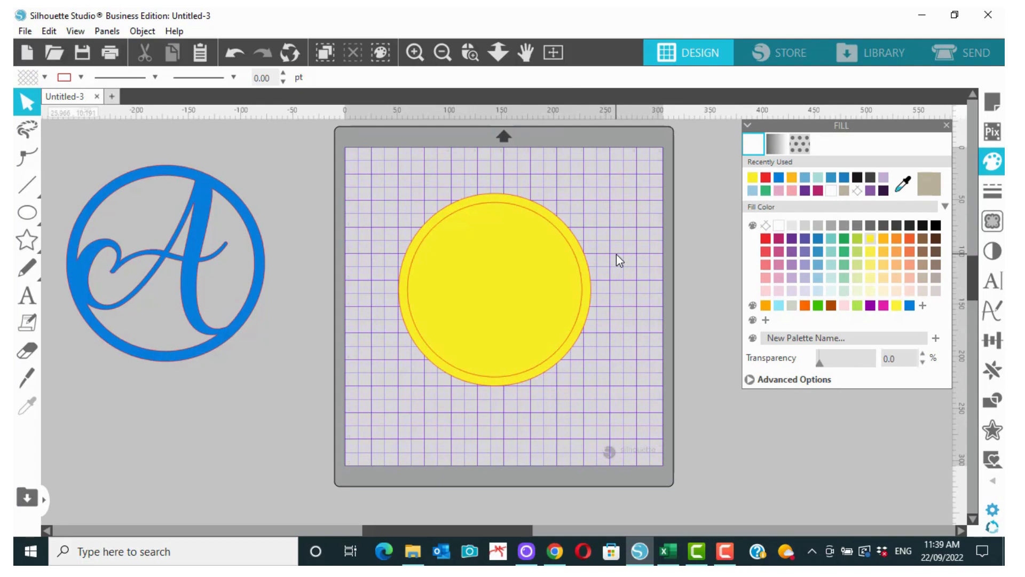
mouse_move(640, 257)
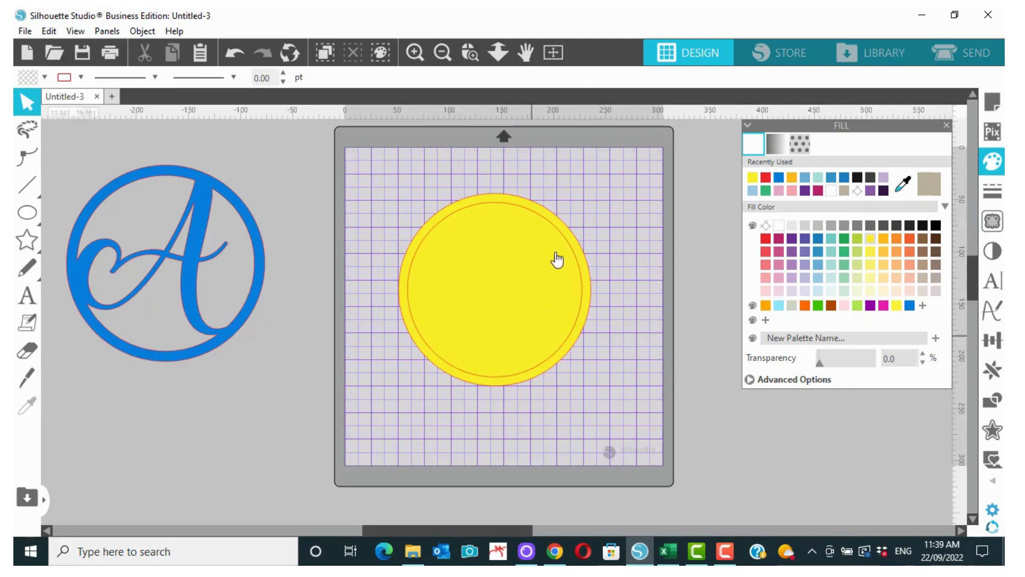
mouse_move(609, 278)
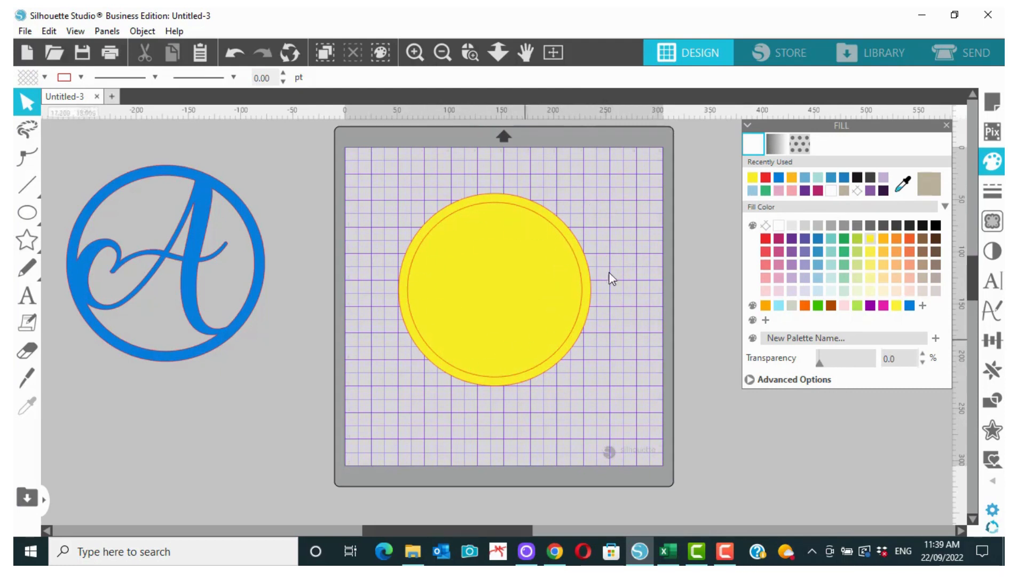
mouse_move(621, 205)
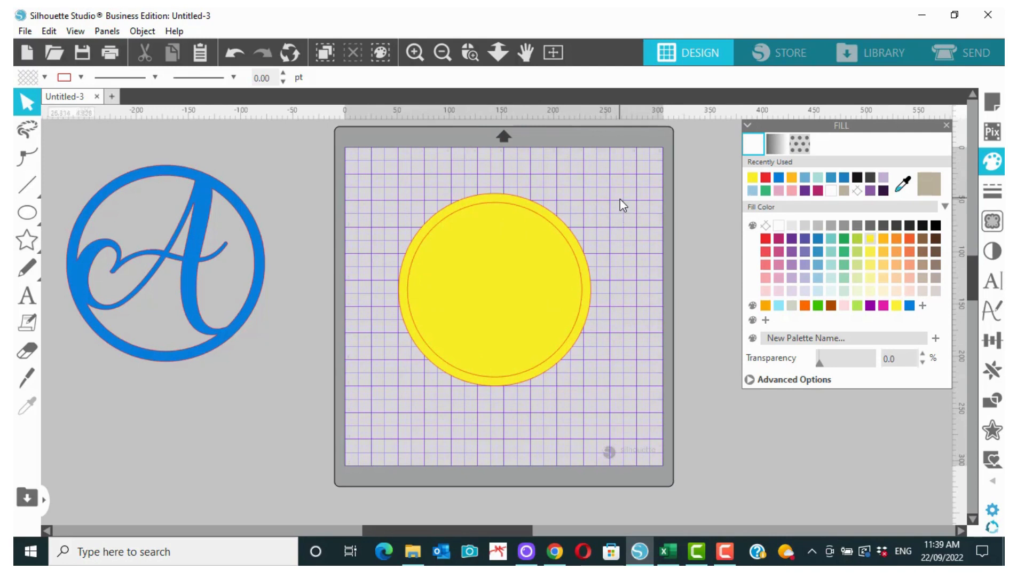
mouse_move(506, 378)
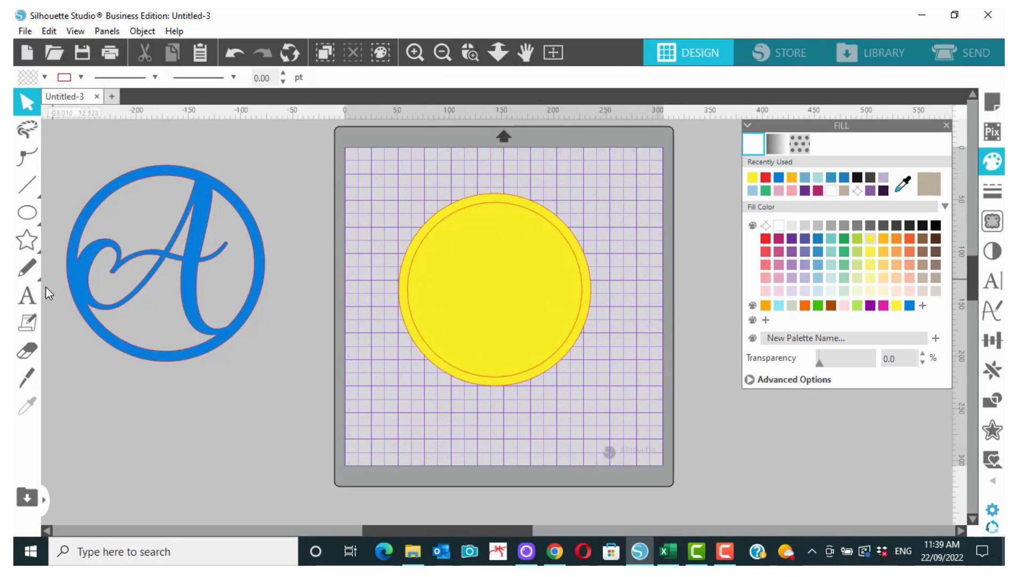
Add a large Amarillo script letter A and centre it over the yellow circle
left_click(28, 296)
type("A")
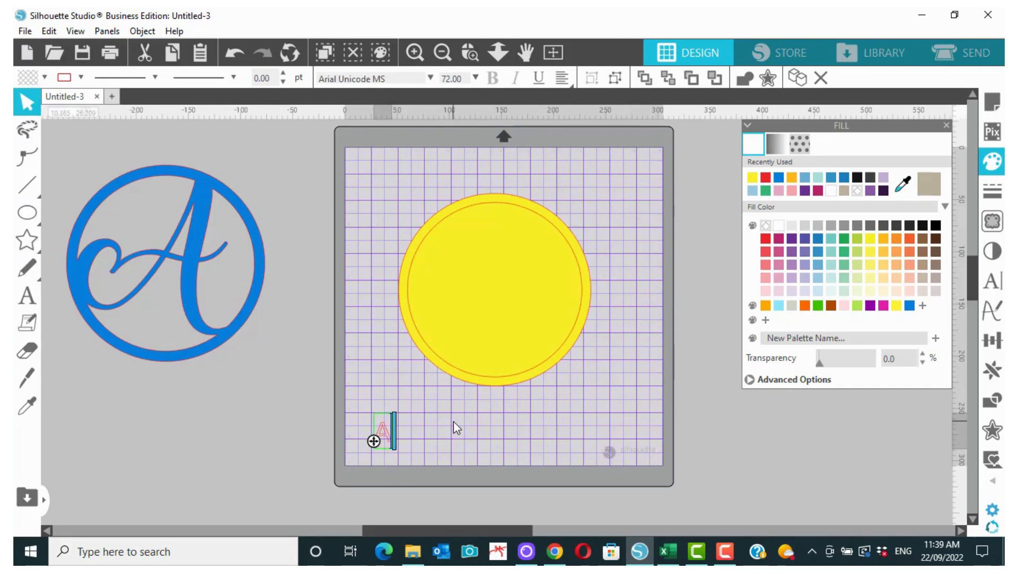
left_click(379, 431)
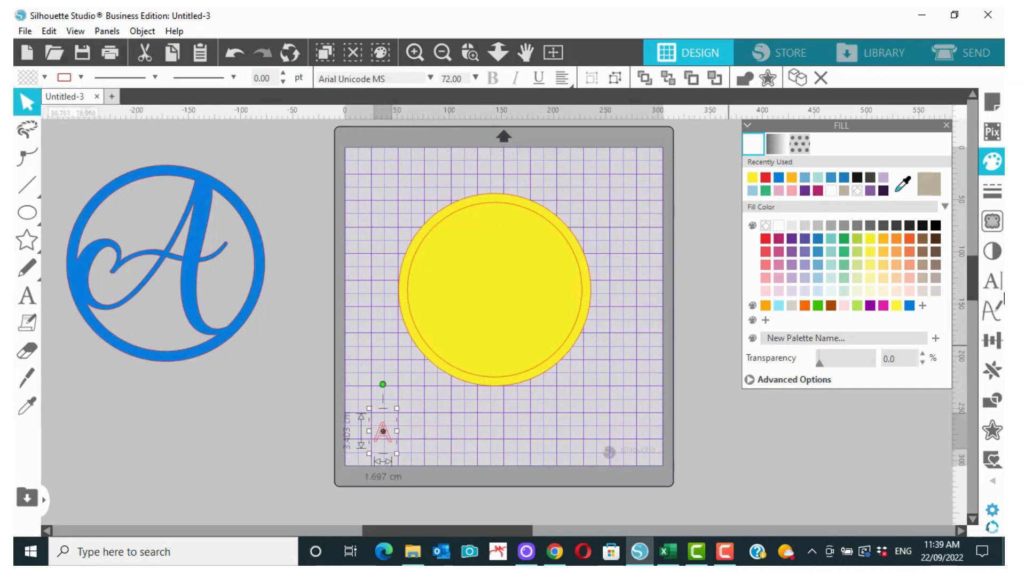
left_click(991, 281)
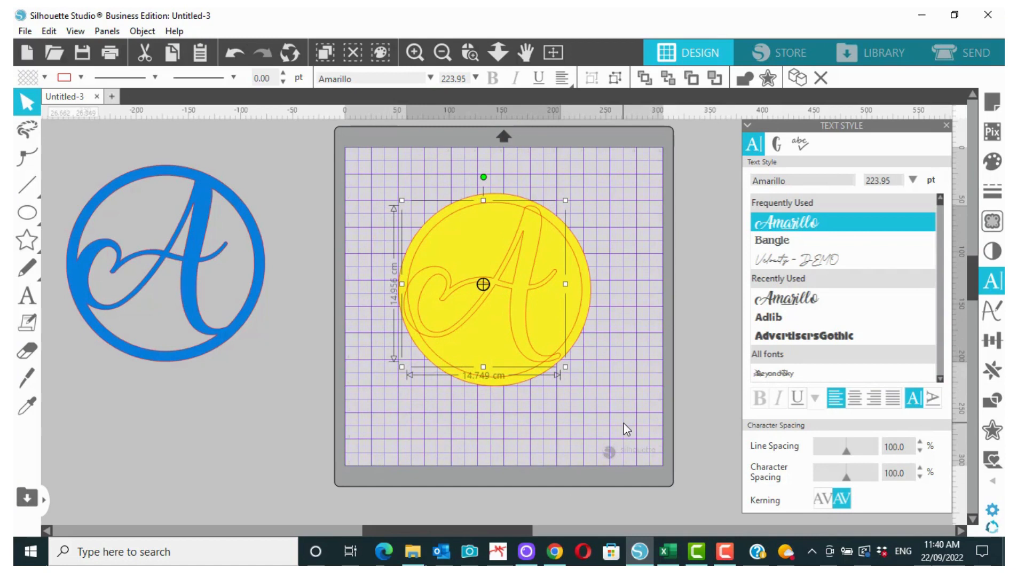
mouse_move(585, 237)
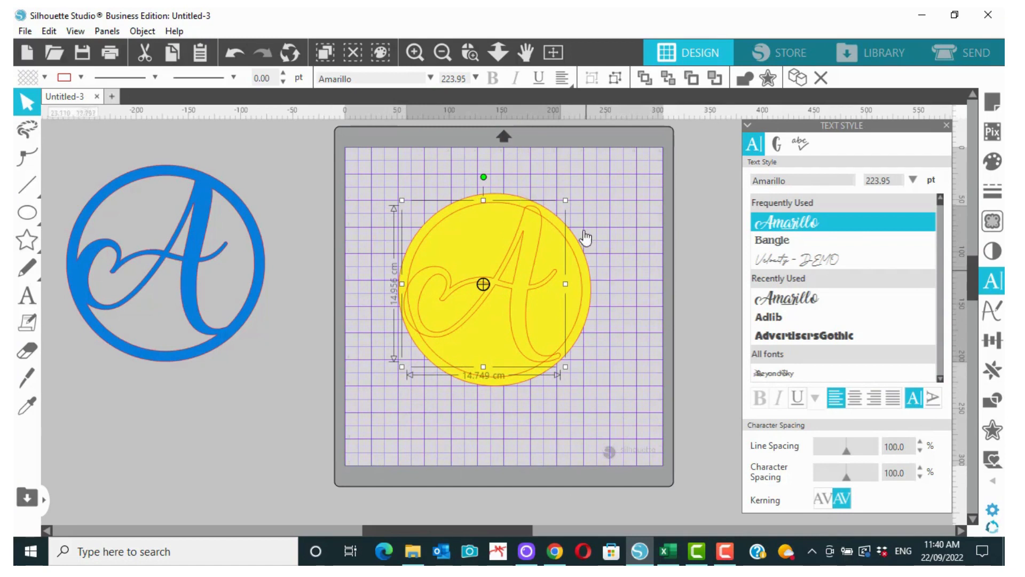
mouse_move(455, 184)
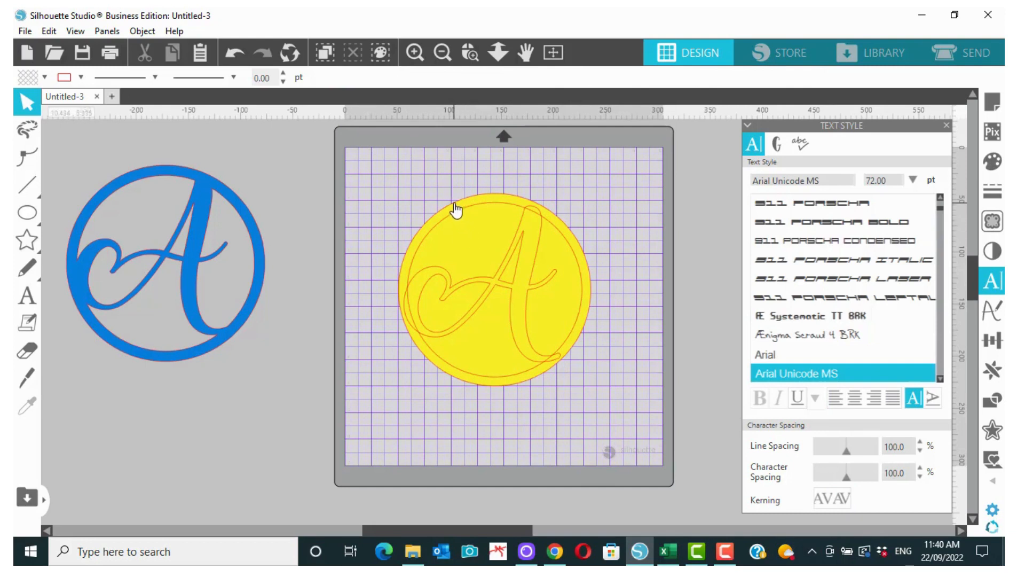
mouse_move(607, 220)
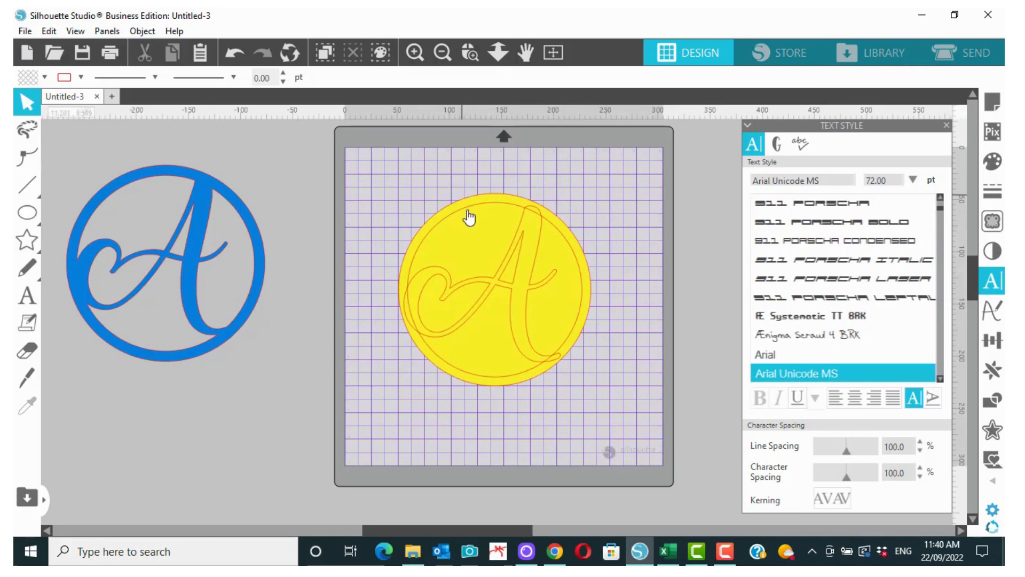
mouse_move(602, 330)
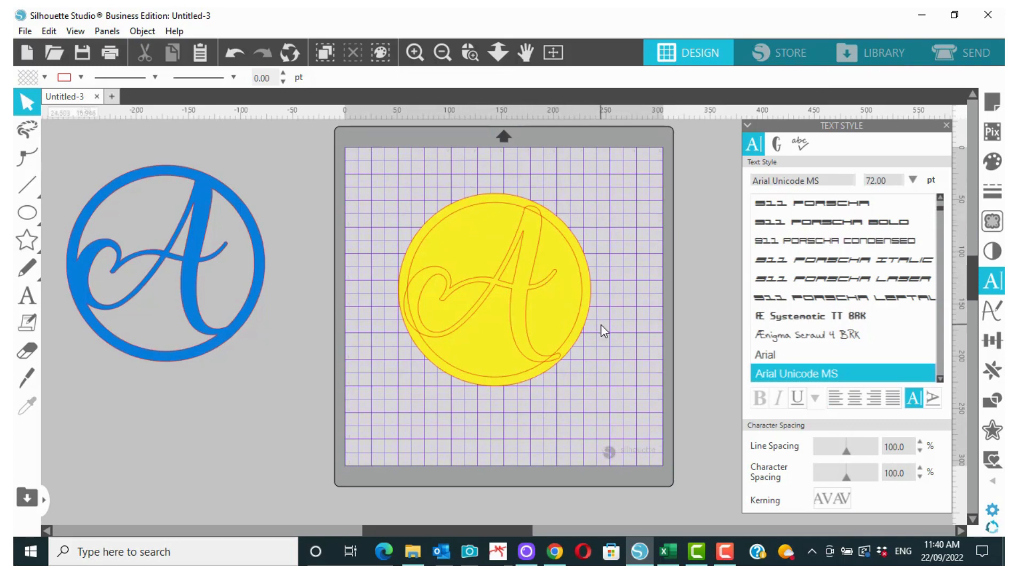
left_click(493, 289)
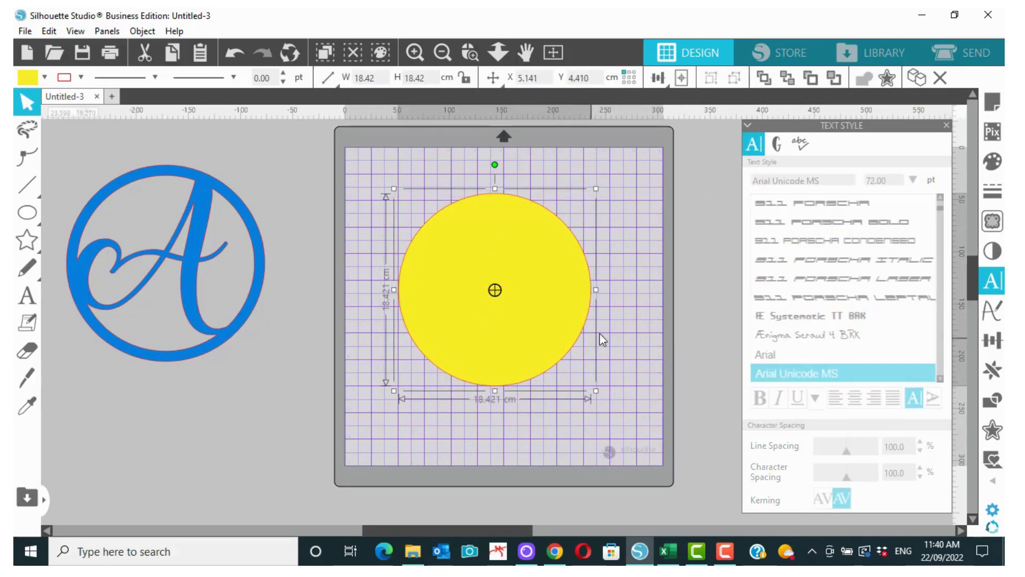
mouse_move(583, 243)
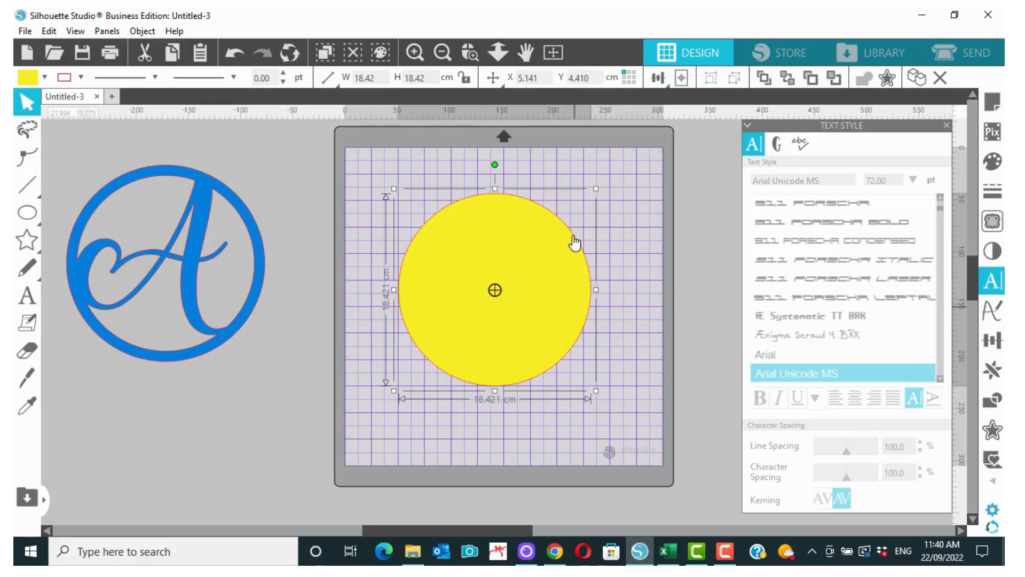
mouse_move(515, 201)
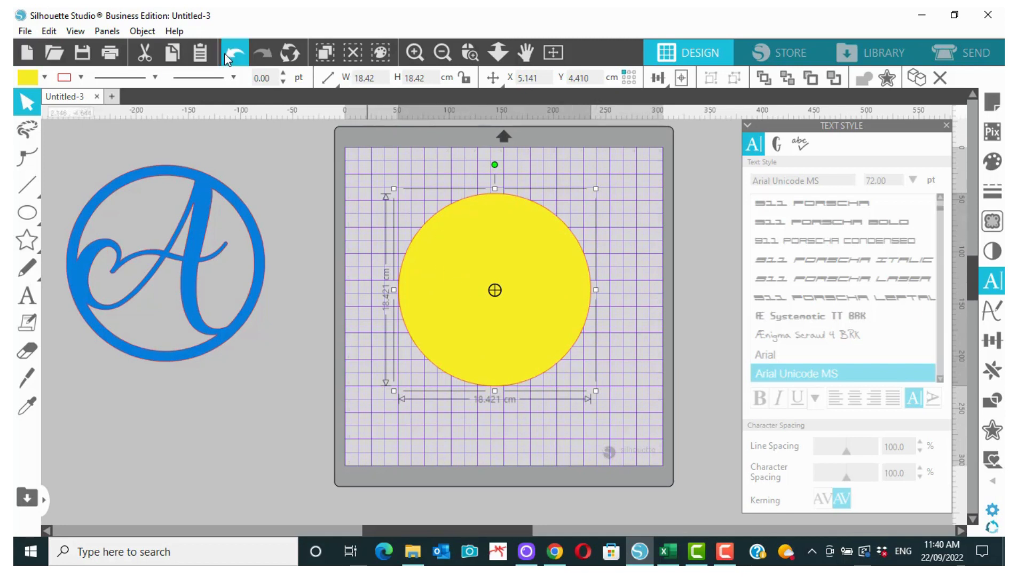
Create an internal offset outline inside the yellow circle and set the A below the blue ring
left_click(234, 52)
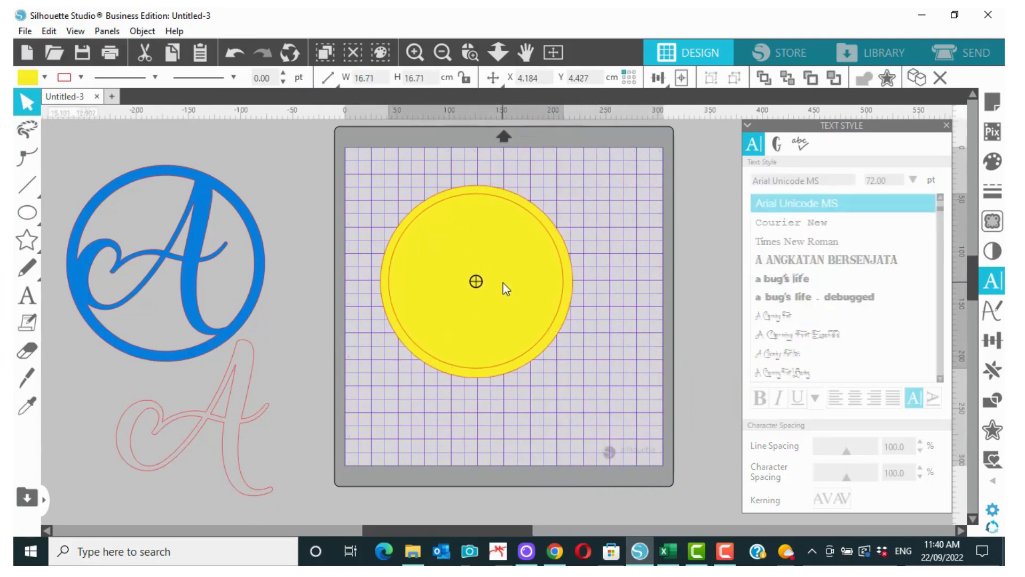
left_click(656, 77)
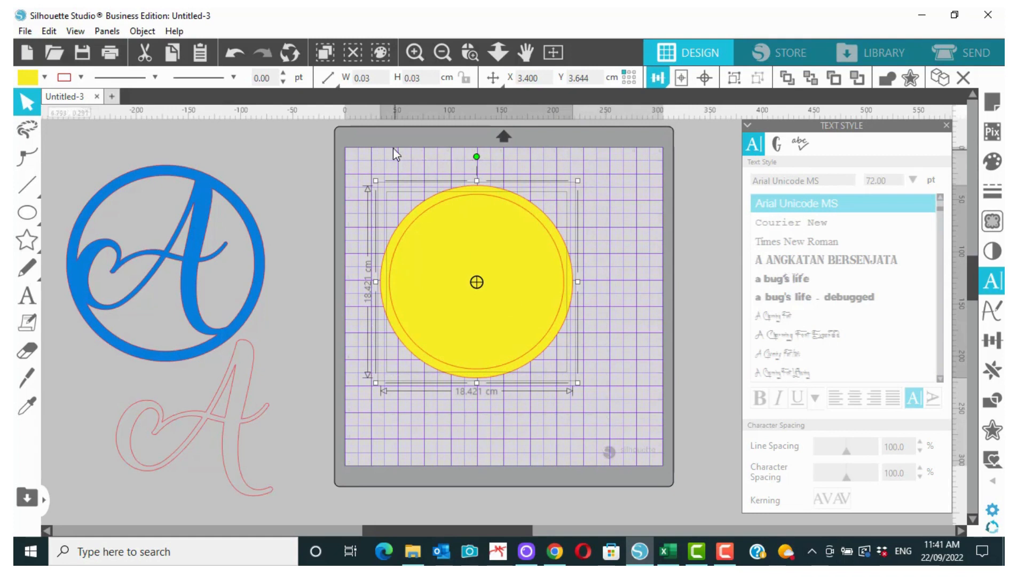
Make the two yellow circles a compound path, forming one hollow yellow ring
left_click(142, 31)
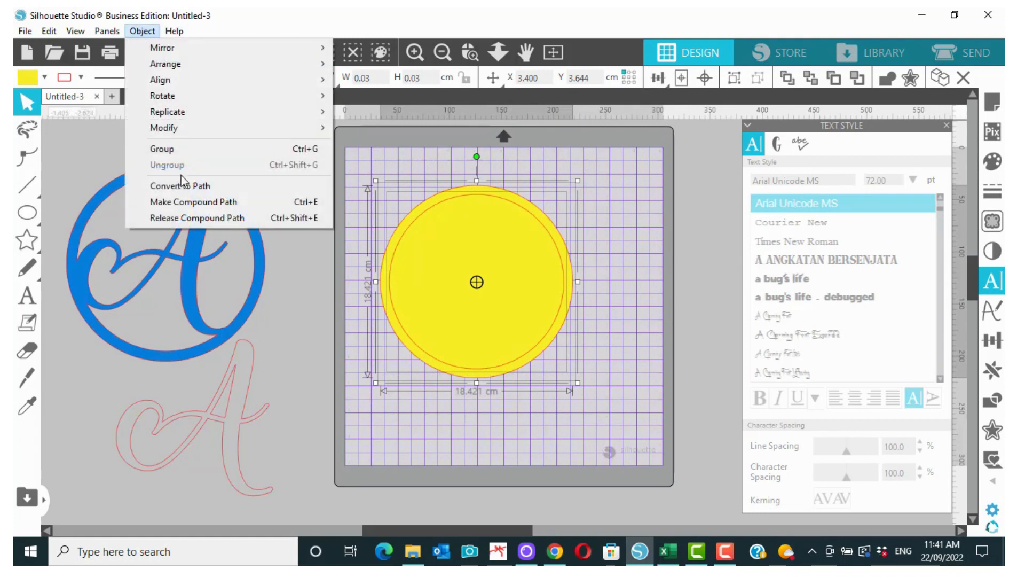
left_click(193, 202)
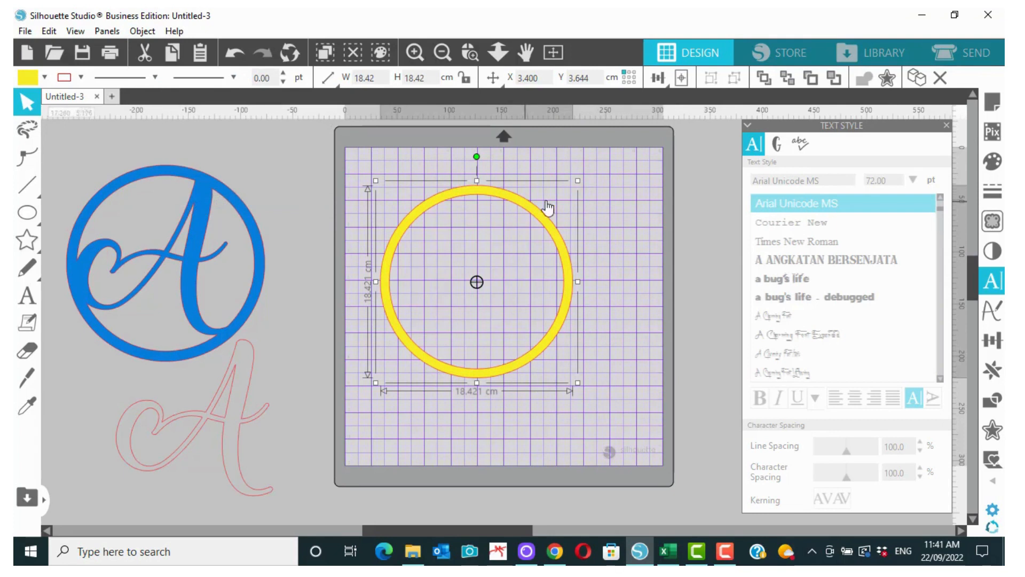
mouse_move(471, 200)
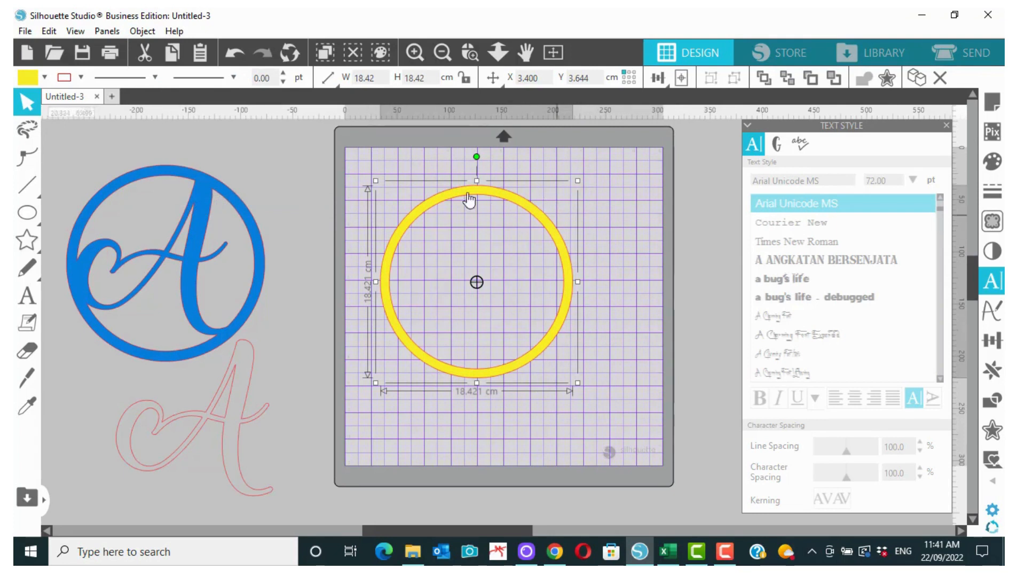
mouse_move(633, 271)
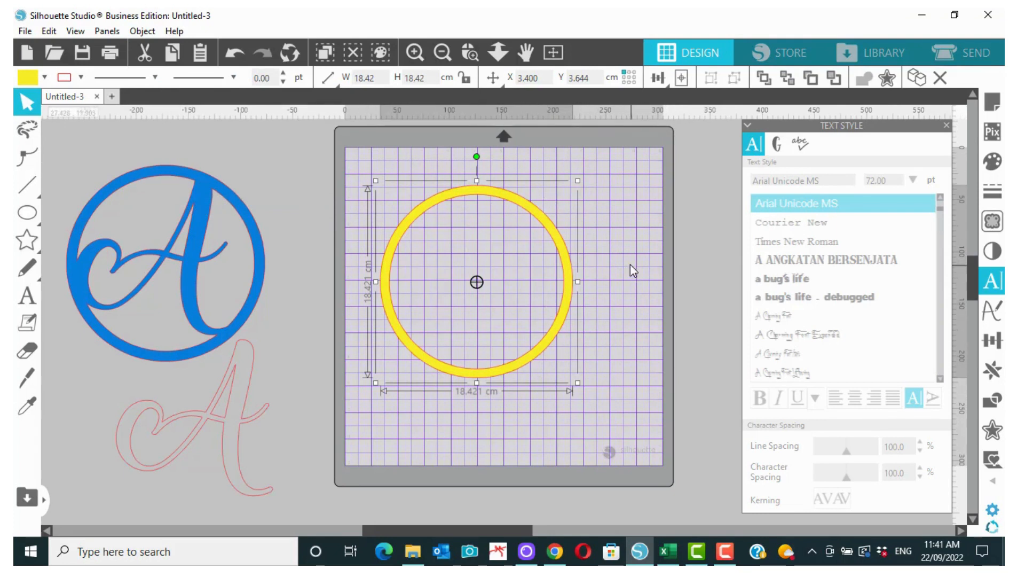
mouse_move(265, 422)
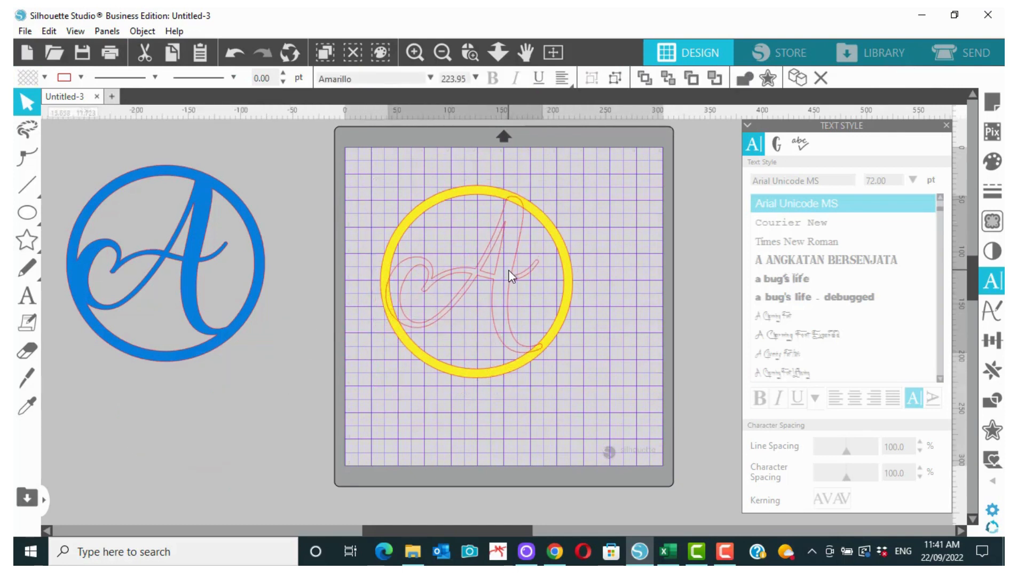
Weld the letter A into the yellow ring and place it beside the blue design
left_click(503, 281)
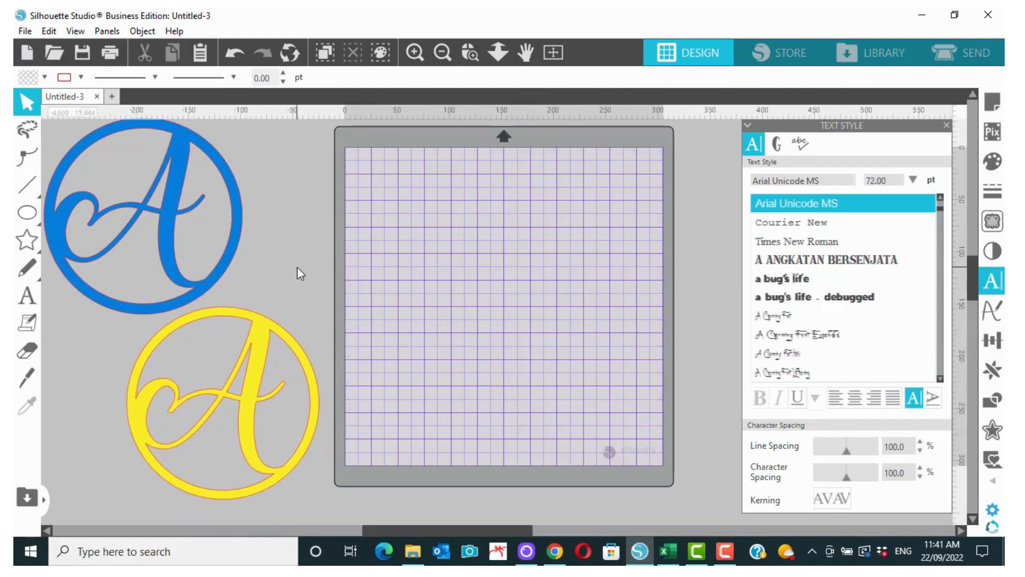
mouse_move(304, 241)
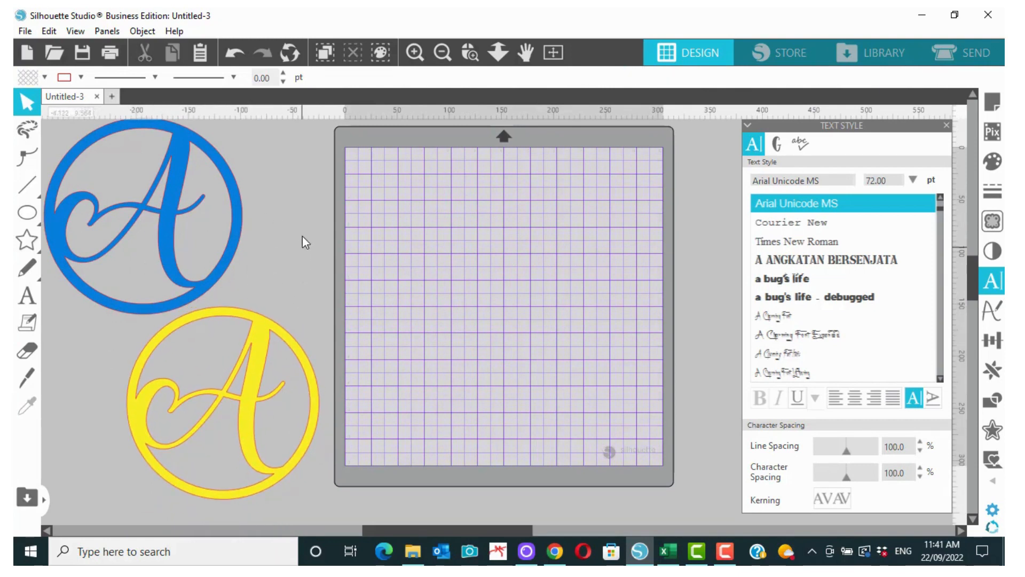
mouse_move(247, 301)
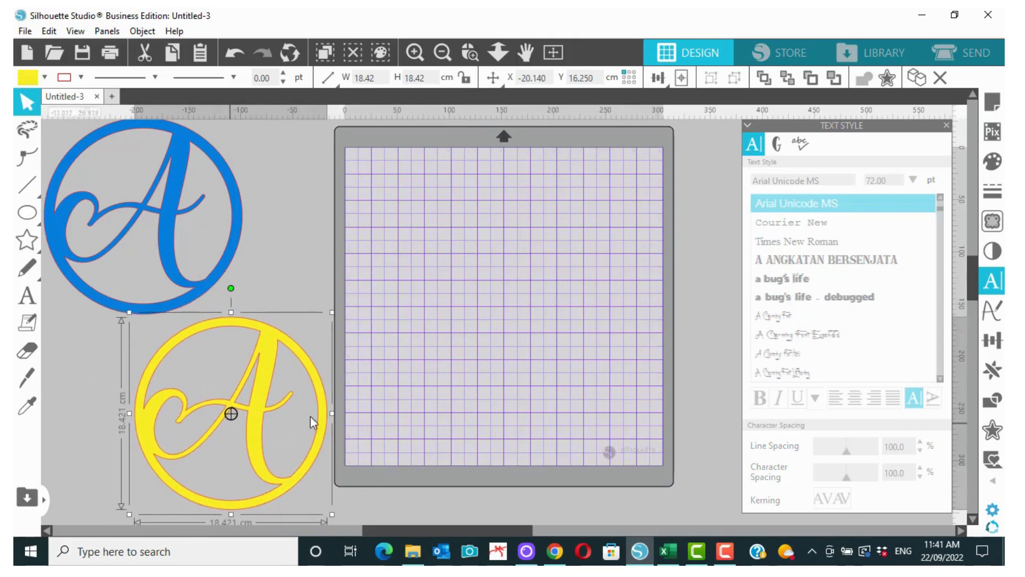
mouse_move(238, 314)
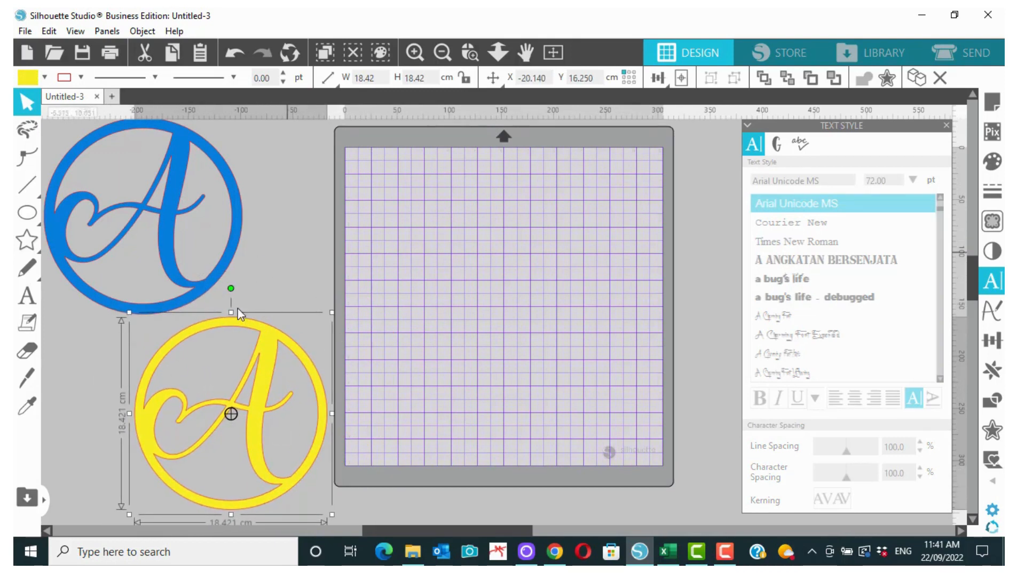
mouse_move(308, 380)
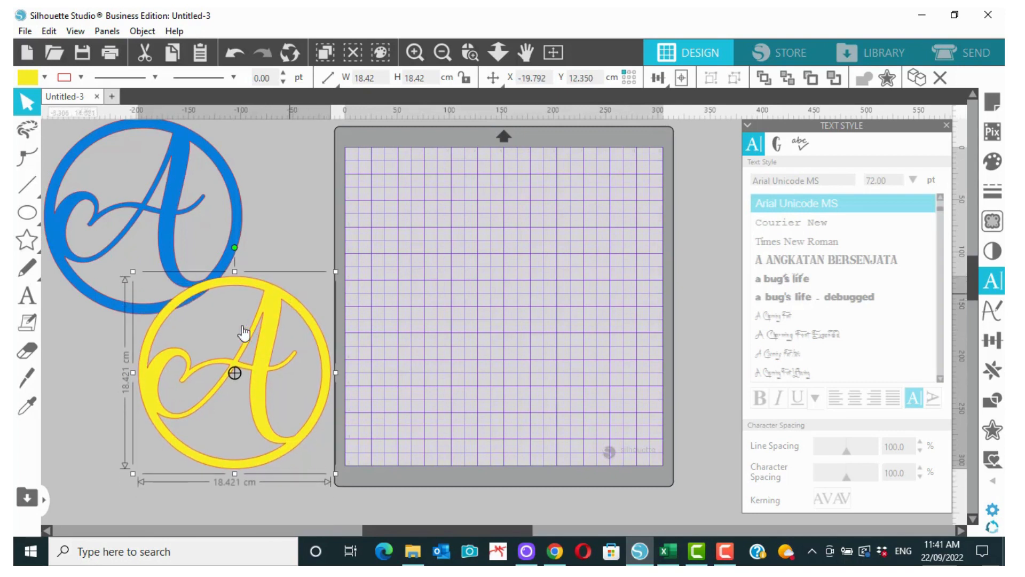
mouse_move(292, 238)
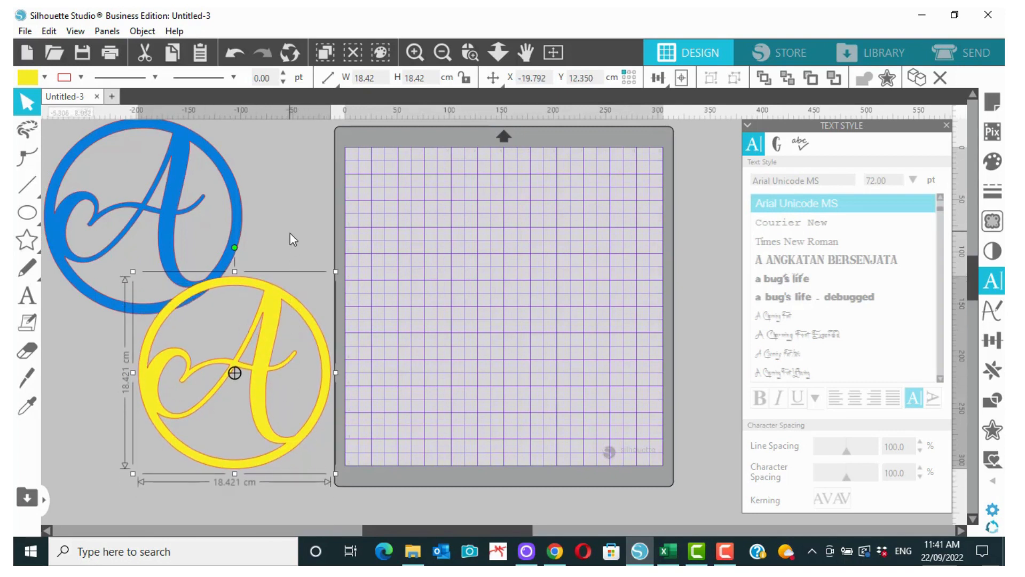
mouse_move(282, 295)
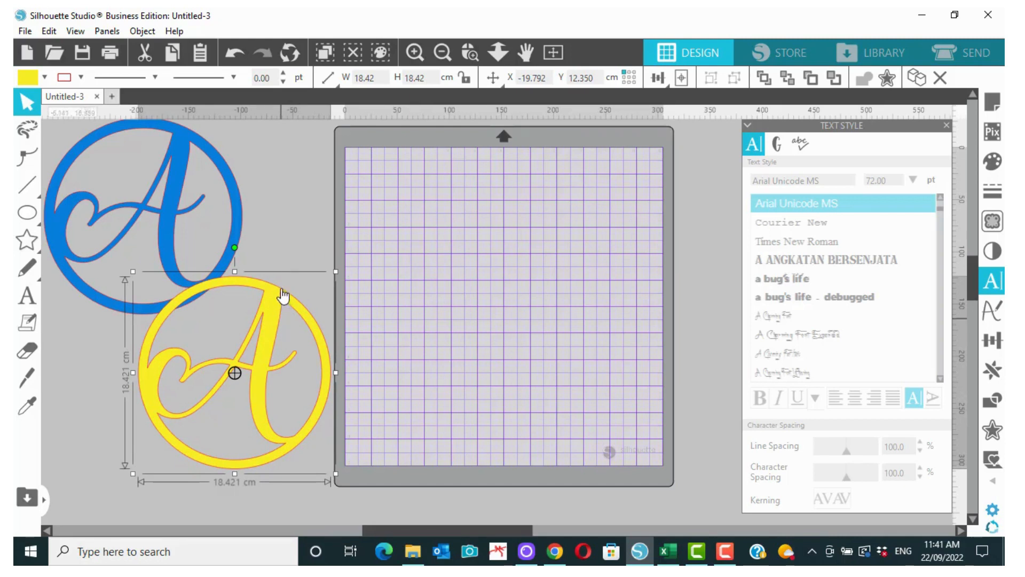
mouse_move(273, 275)
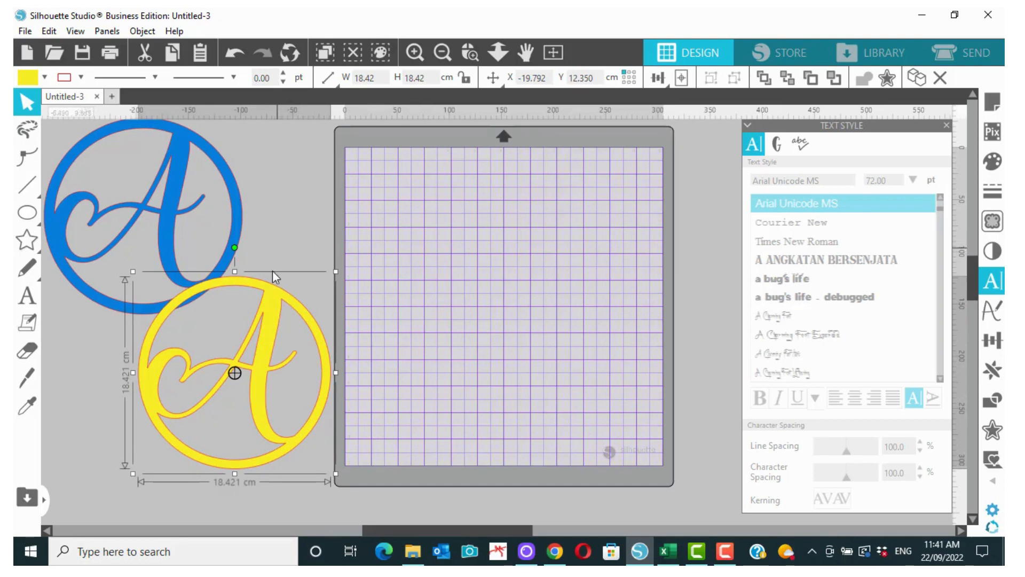